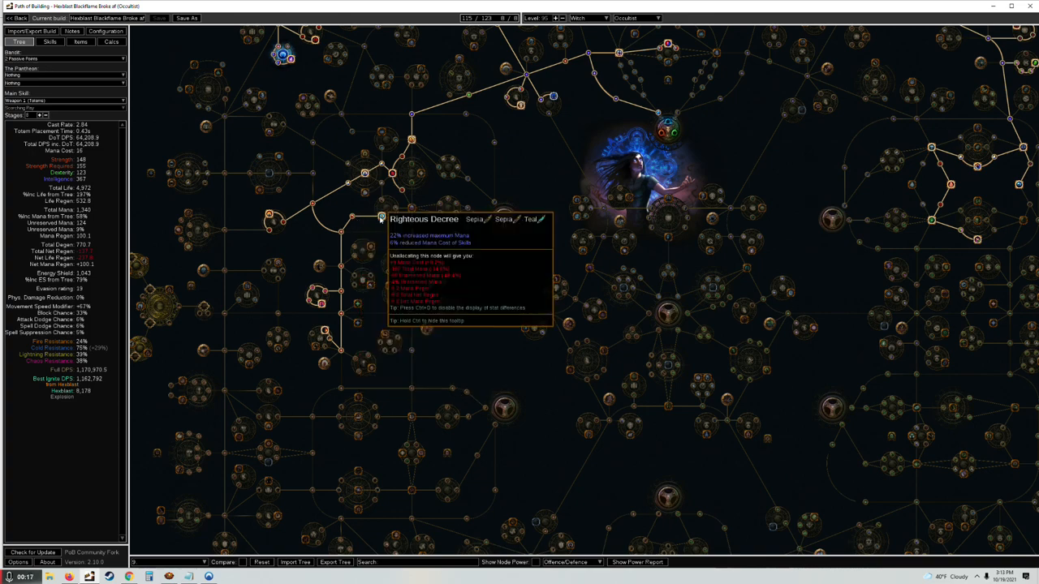
mouse_move(510, 149)
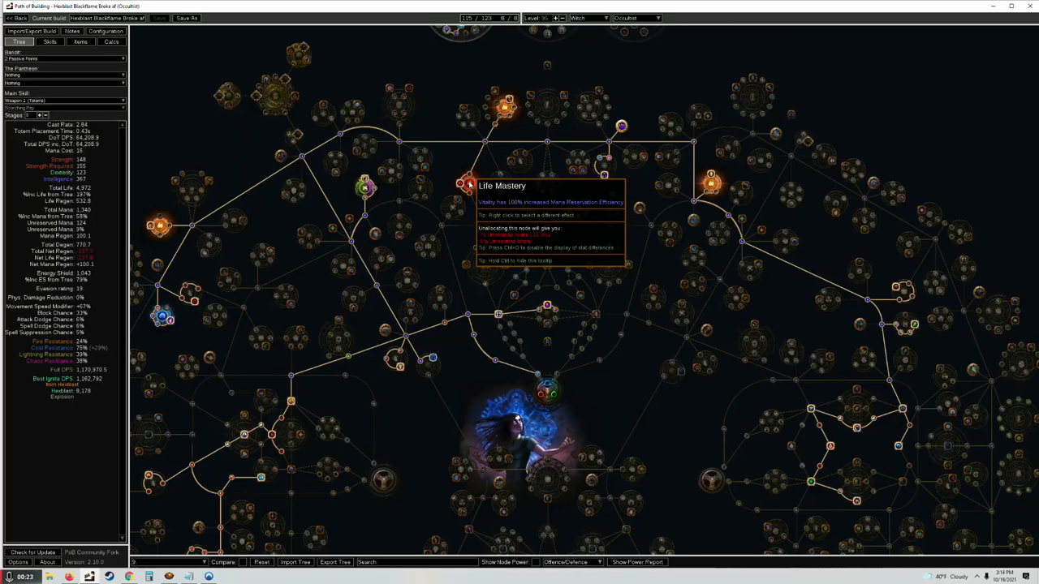
mouse_move(107, 78)
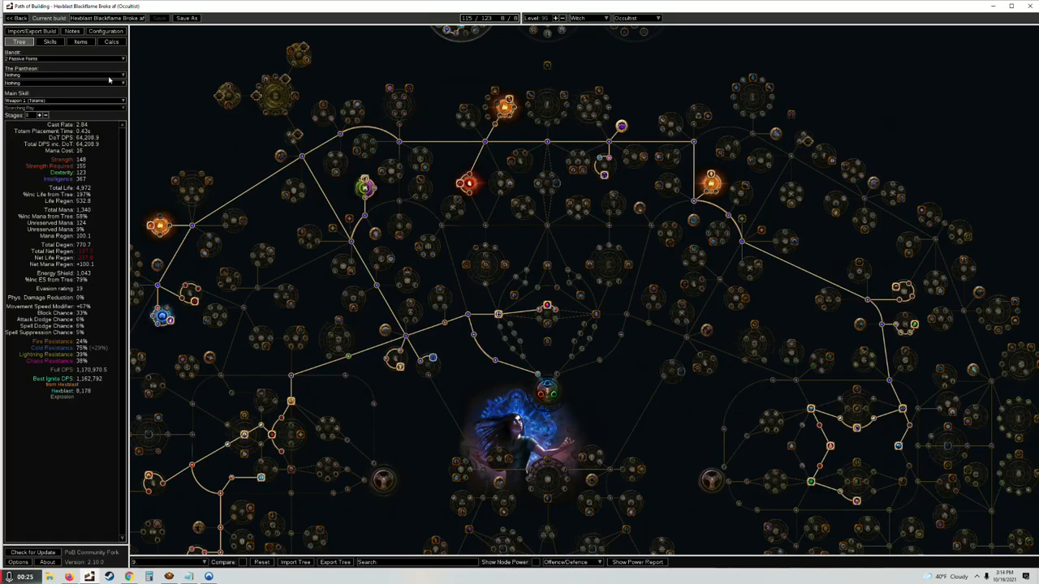
Step: Remove a gem from the helmet socket group, then view the body armour group's gems
click(48, 42)
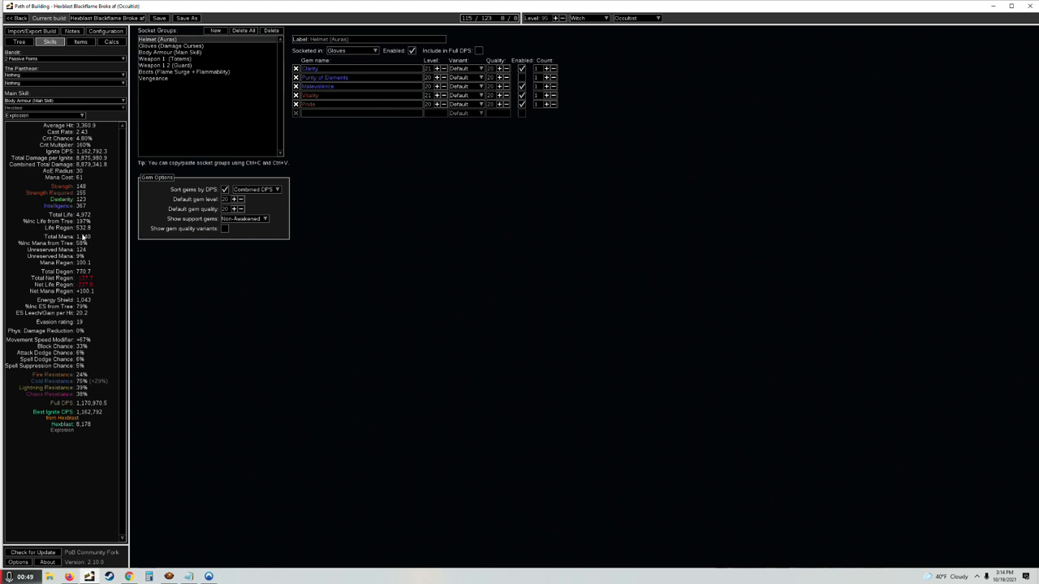
mouse_move(323, 78)
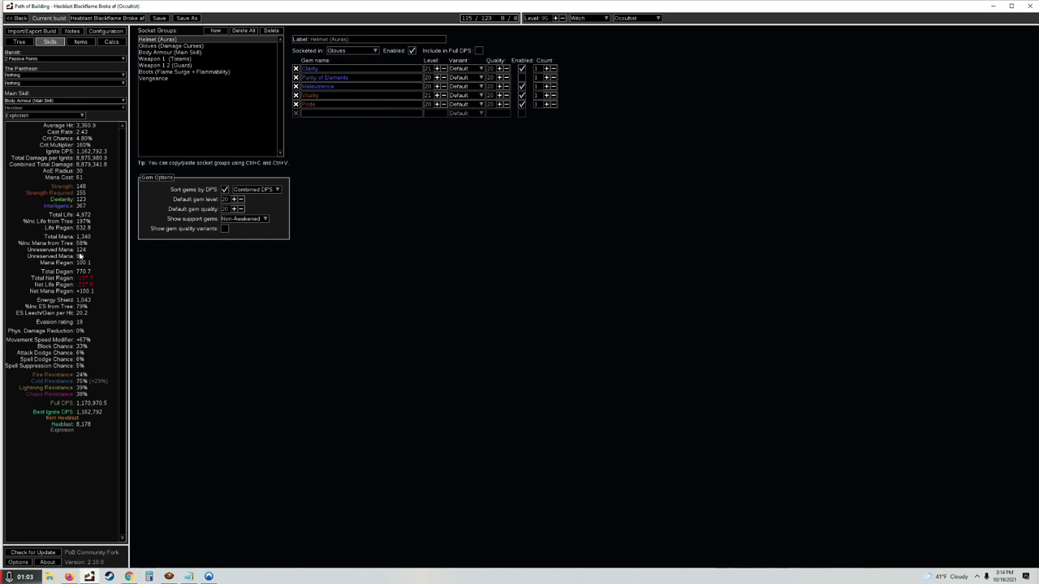
mouse_move(308, 104)
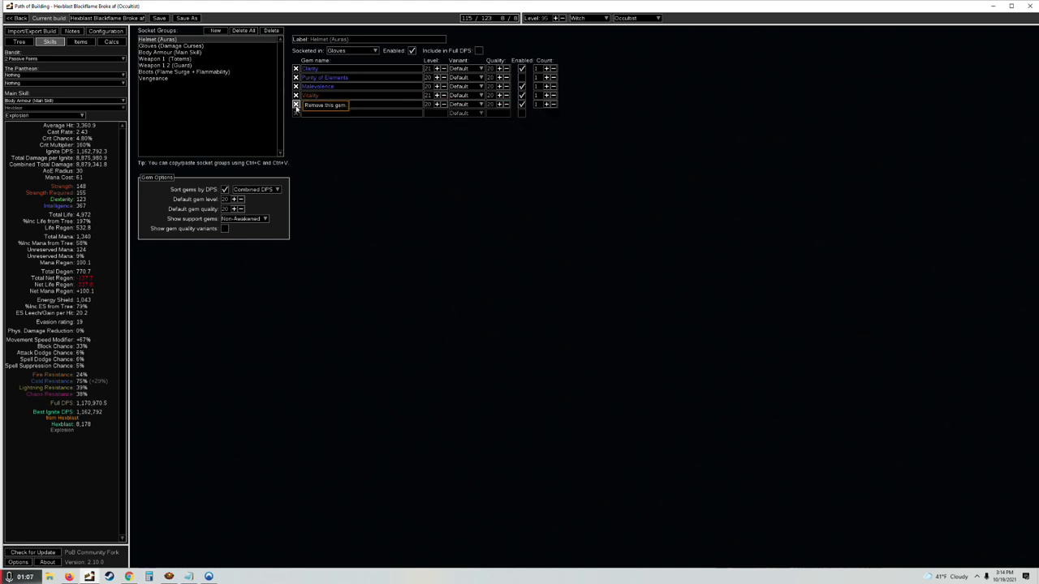
click(295, 103)
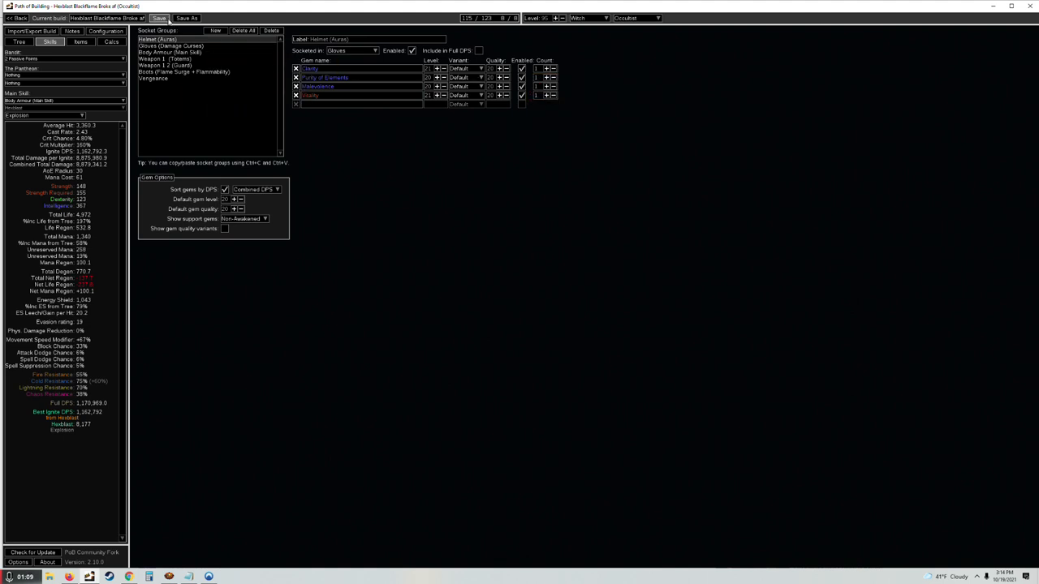
mouse_move(166, 65)
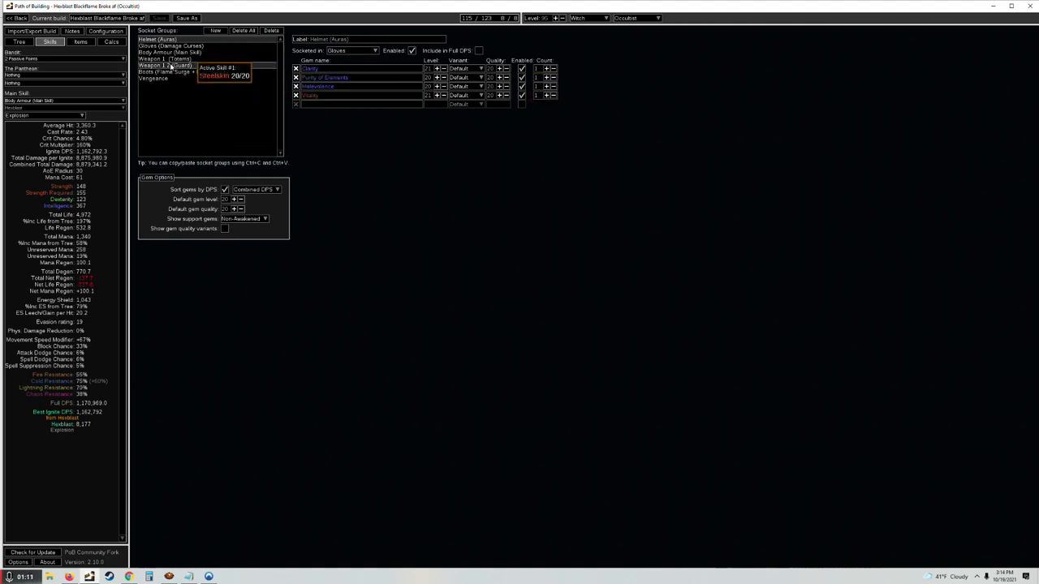
click(170, 45)
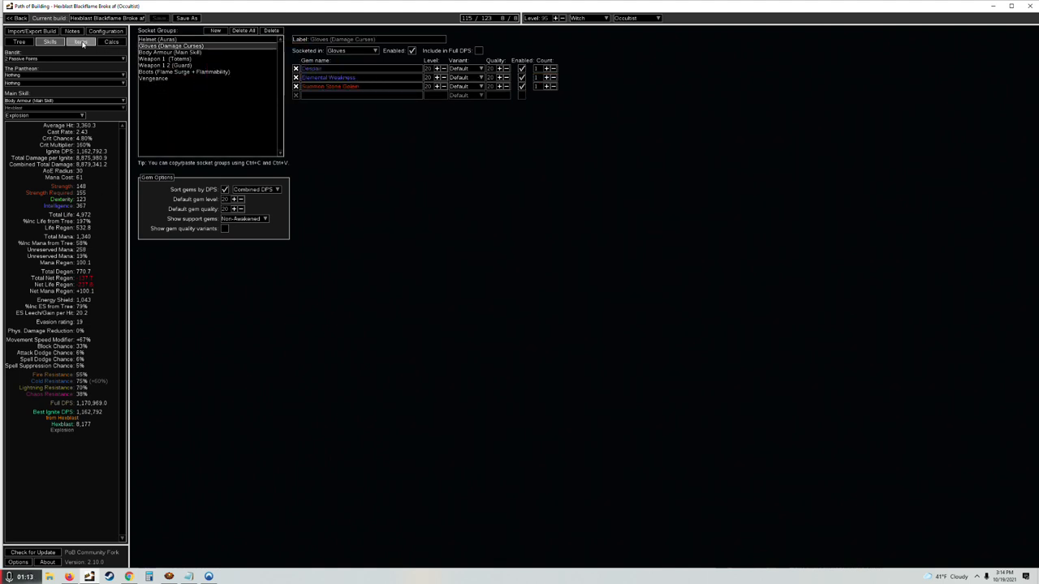
Step: View the equipped items and inspect the gloves' stats tooltip
click(81, 43)
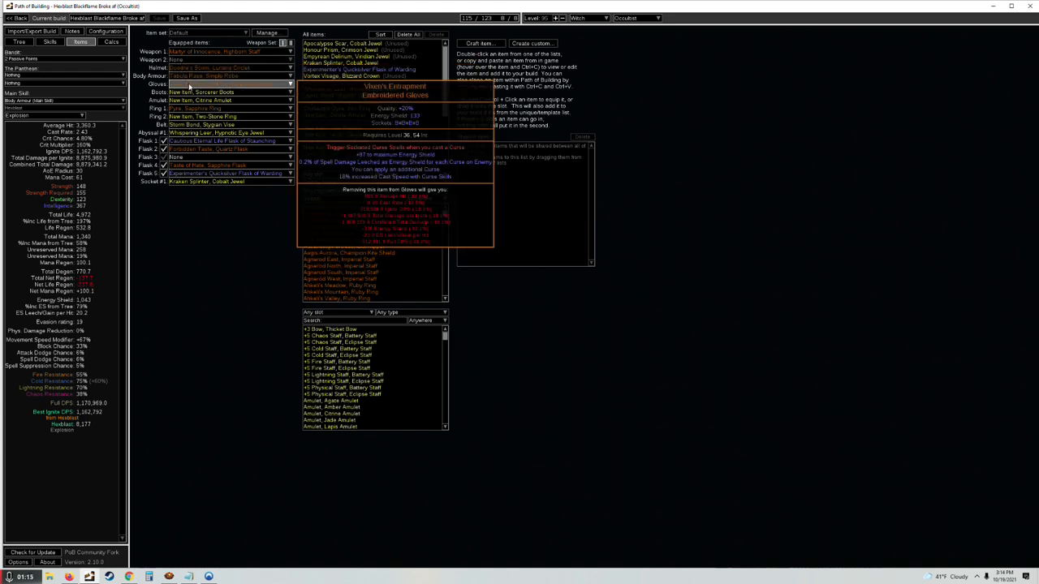
mouse_move(190, 88)
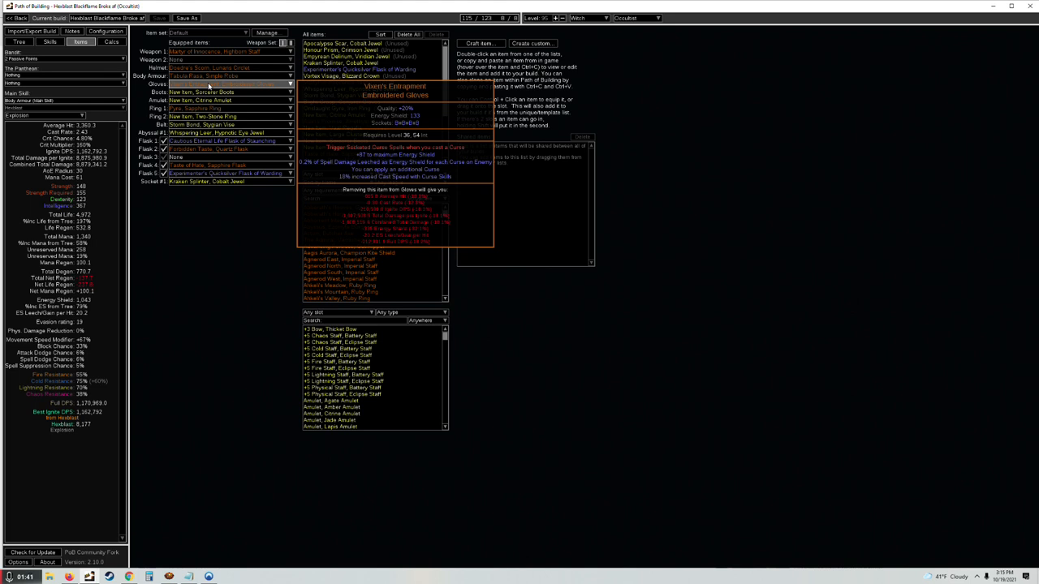
Step: Set the boots' Flame Surge + Flammability group as main skill and view its calculations
click(51, 43)
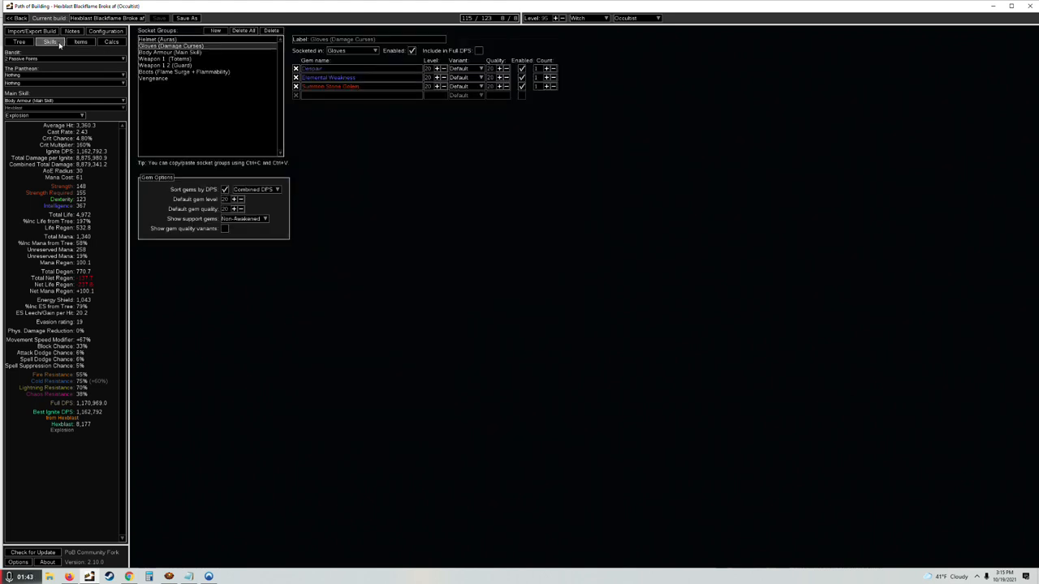
click(183, 72)
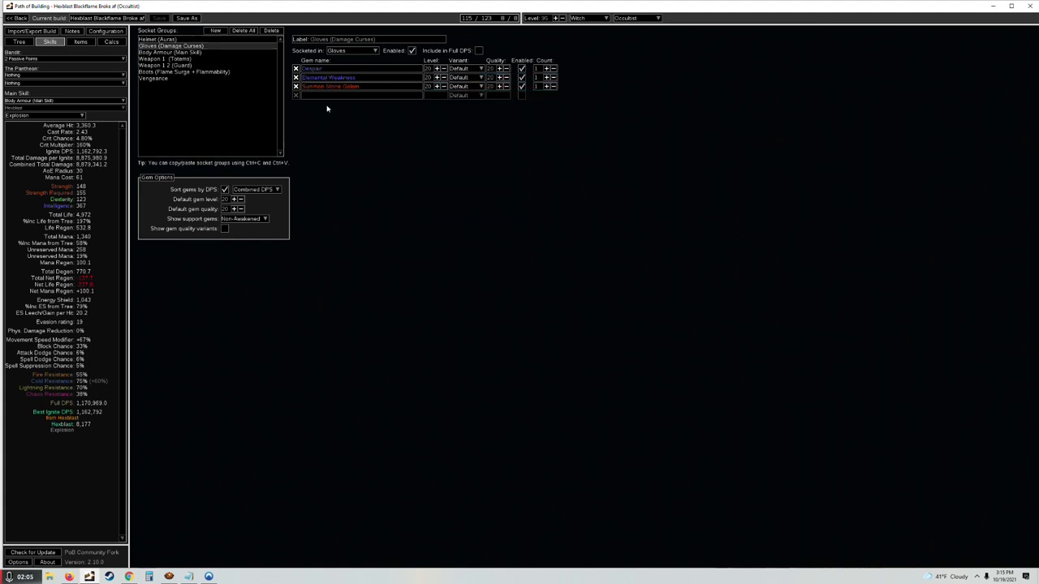
click(184, 71)
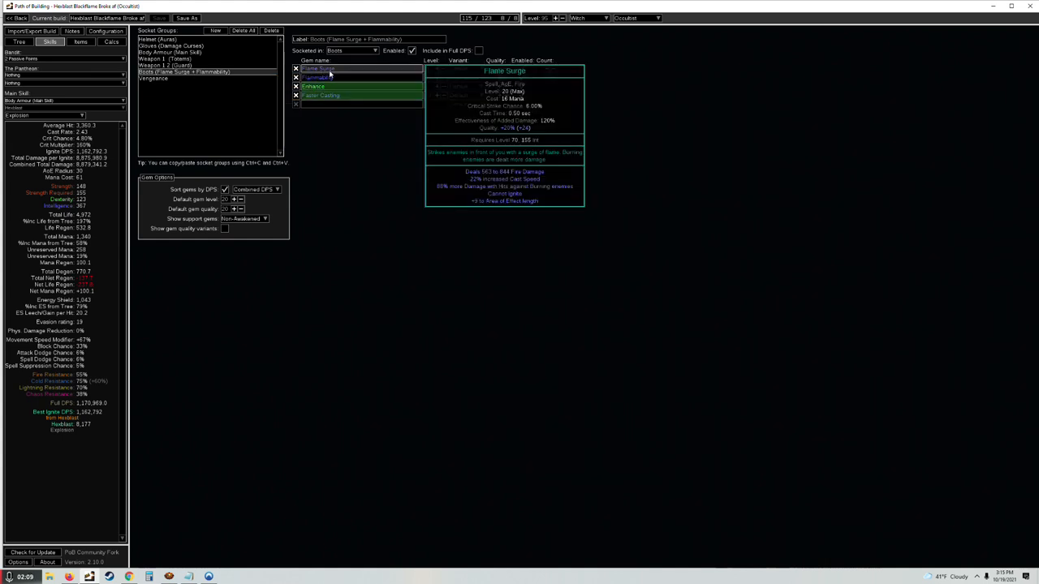
click(318, 77)
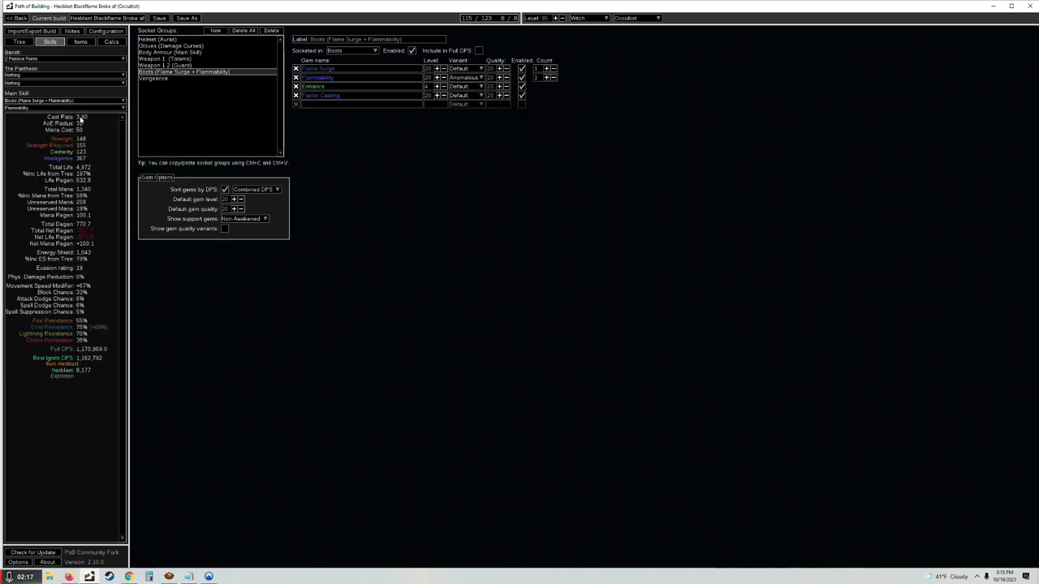
click(110, 43)
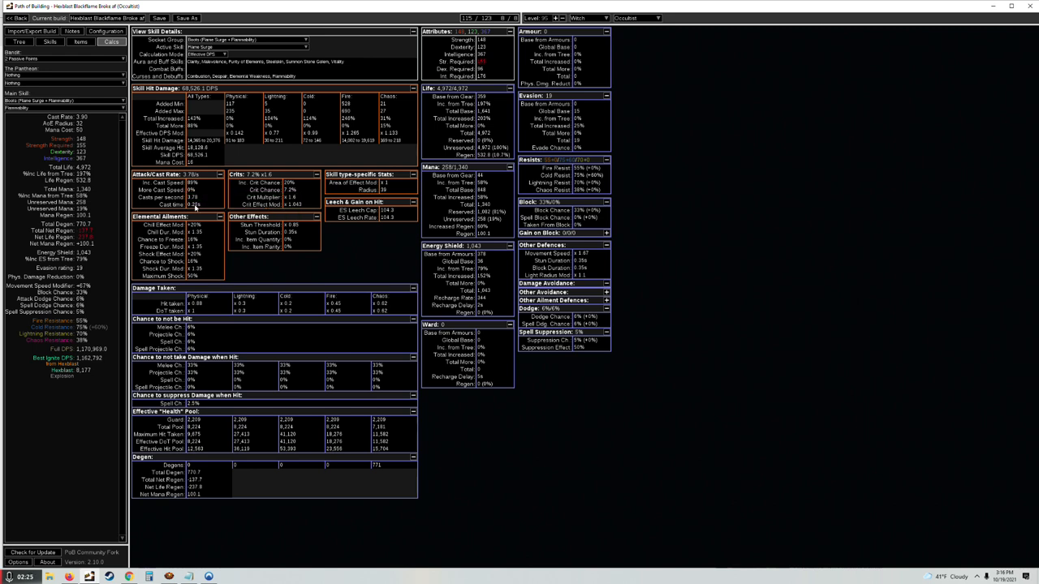
Step: Leave the calculations and return to the equipped items list
click(50, 42)
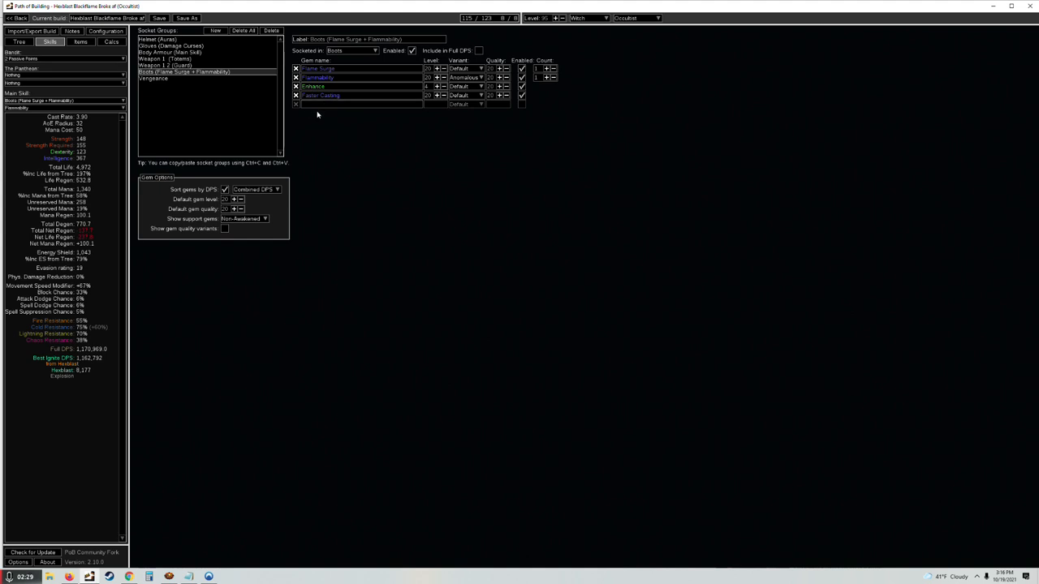
click(82, 42)
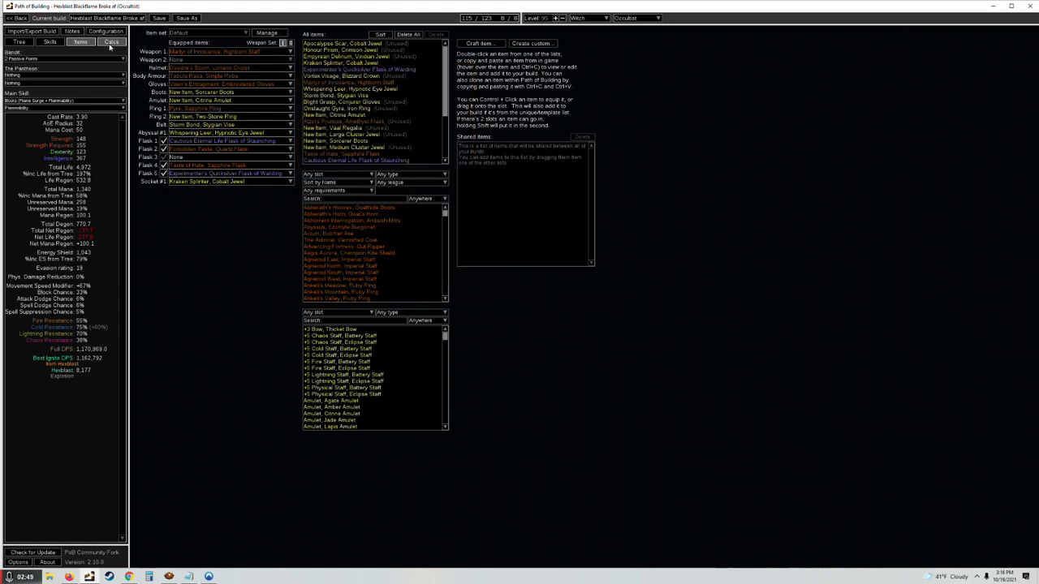
Step: Revisit the calculations, then show the gloves' curse socket group's gems
click(112, 42)
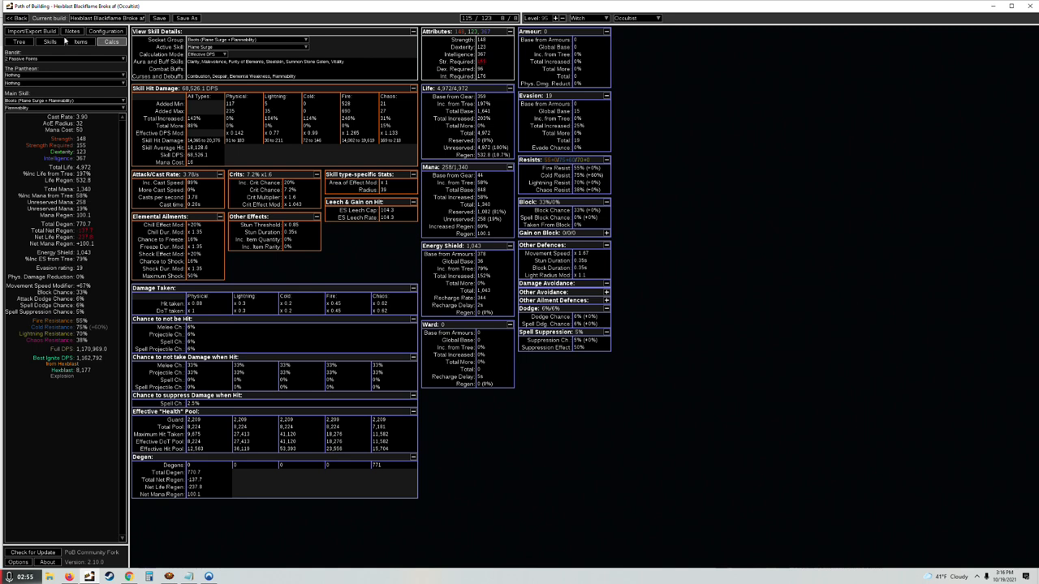
click(49, 42)
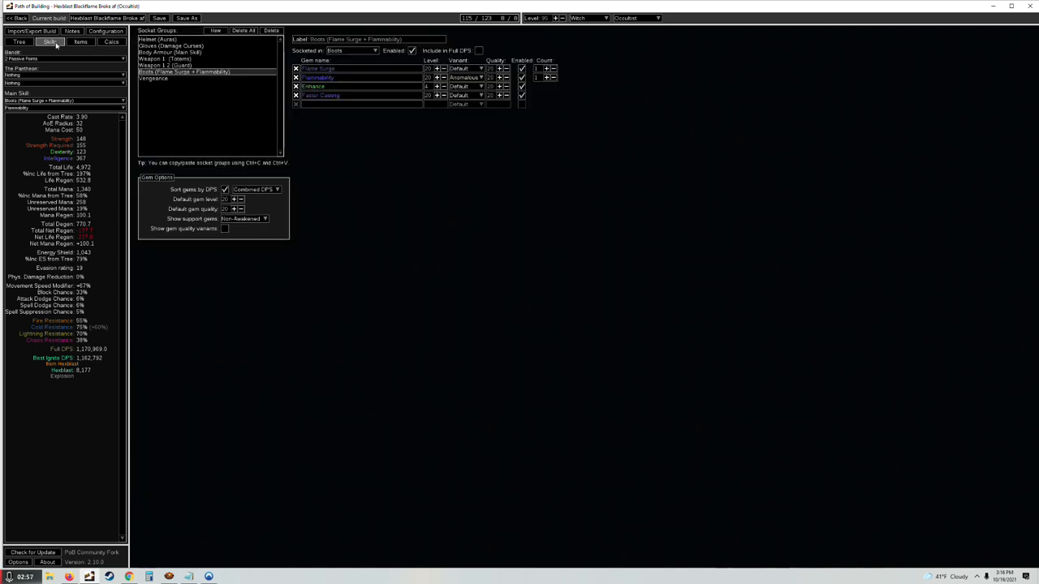
click(171, 45)
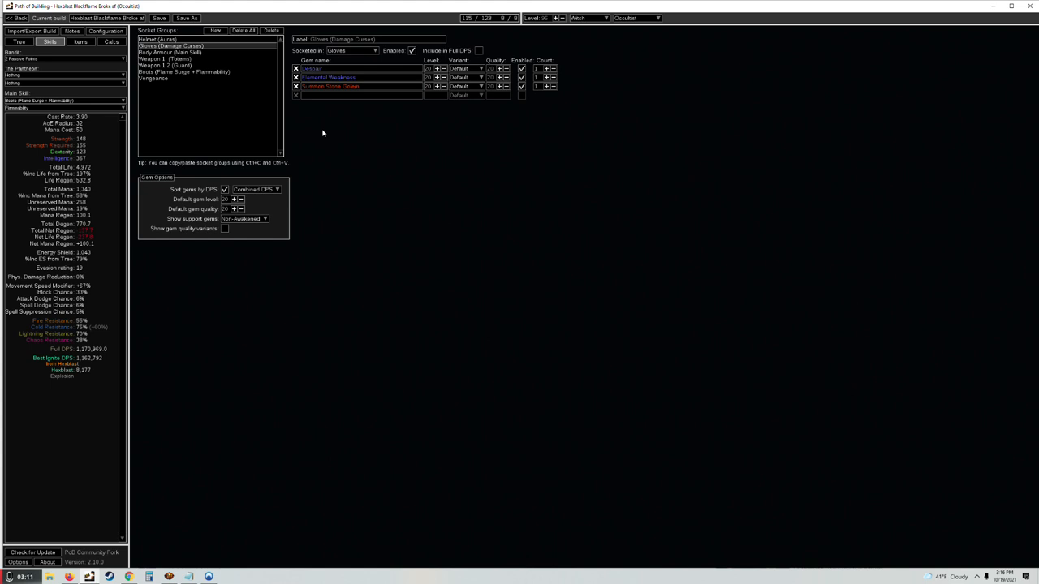
mouse_move(152, 78)
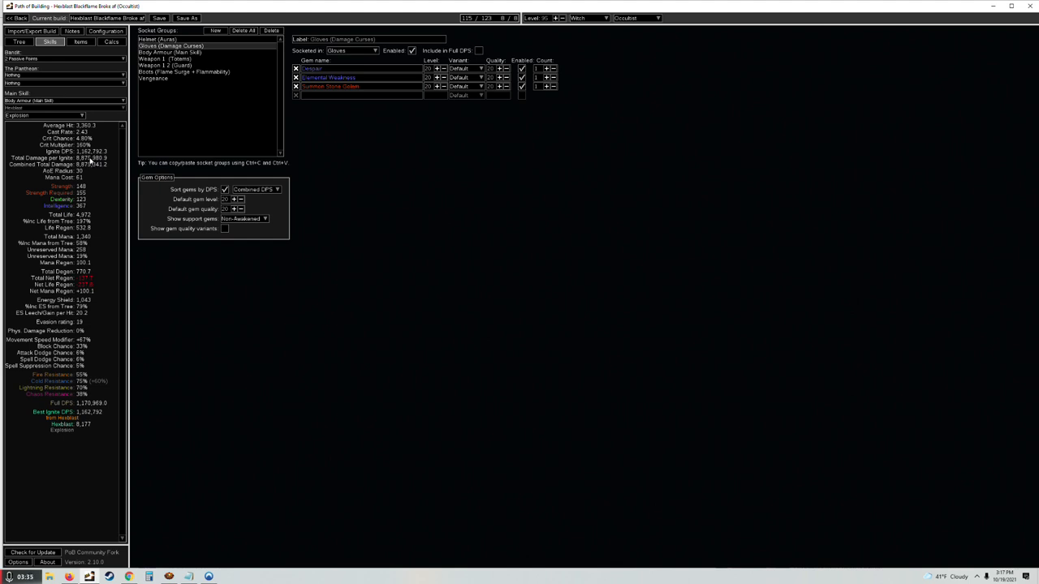
Step: Select the Flame Surge group and review a weapon group's linked gems
click(185, 72)
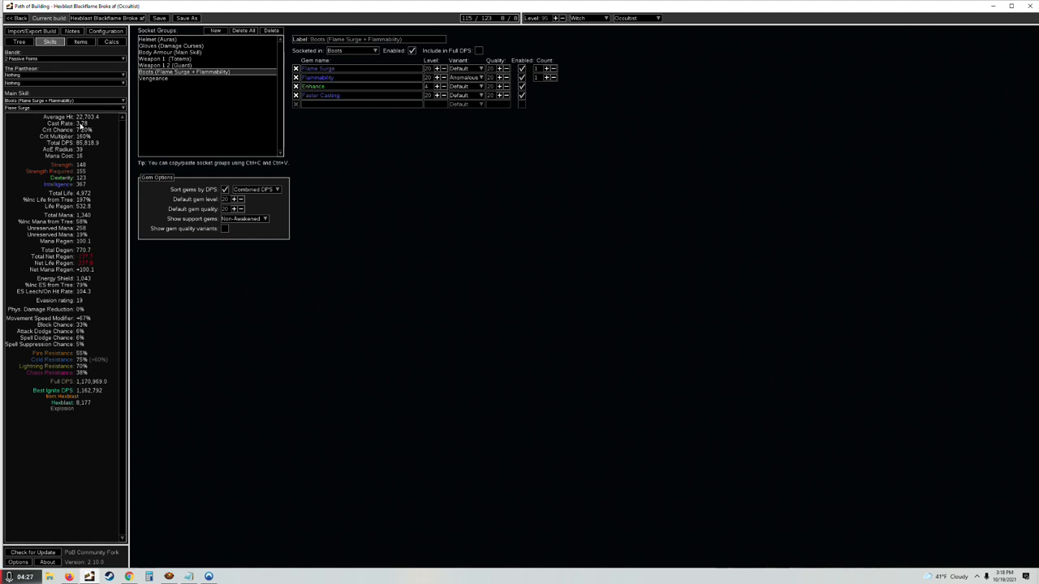
mouse_move(90, 127)
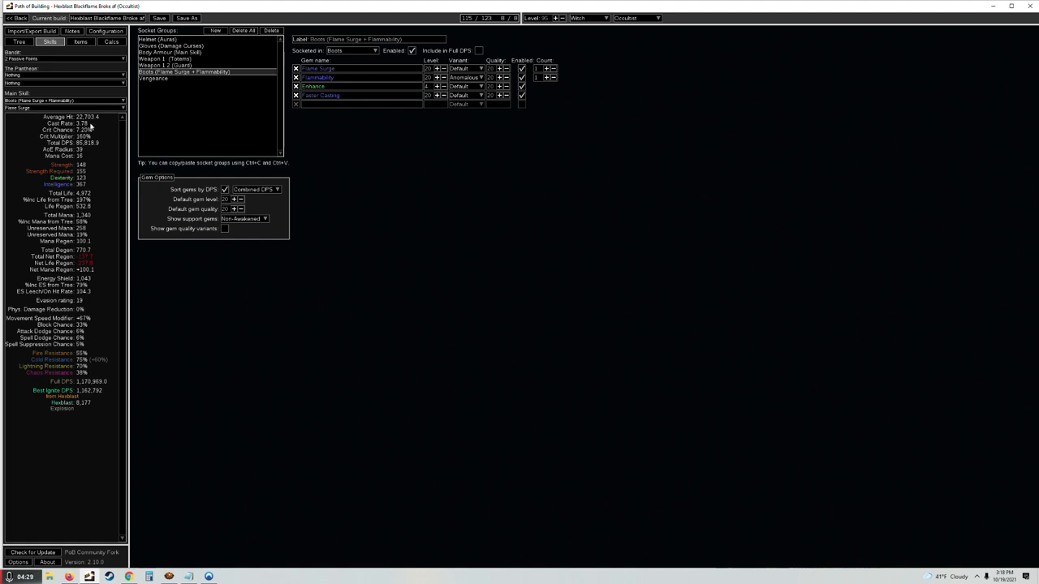
click(166, 58)
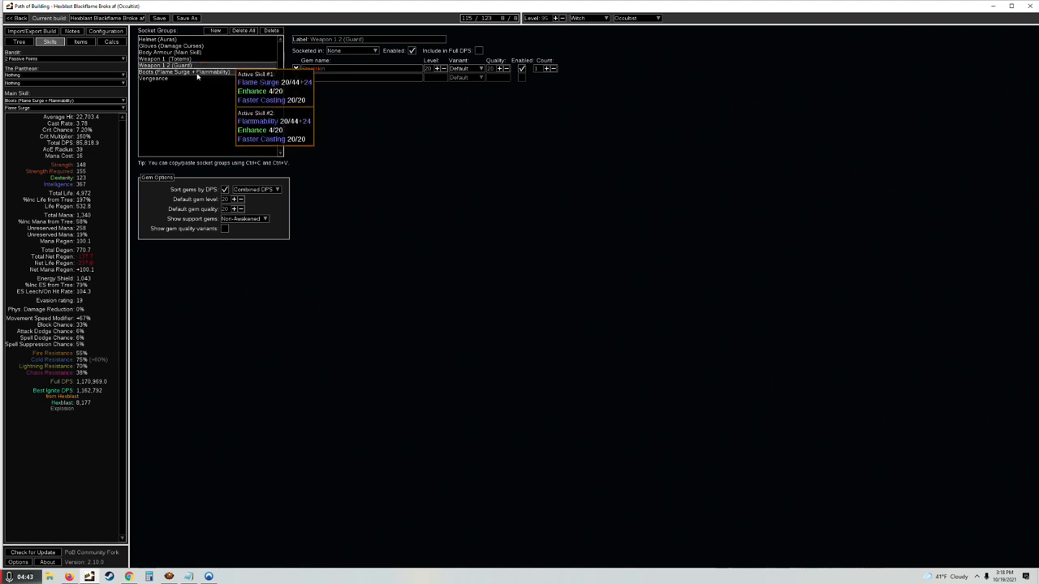
Step: Make the Weapon 2 totem group the main skill, then show the body armour group's gems
click(163, 58)
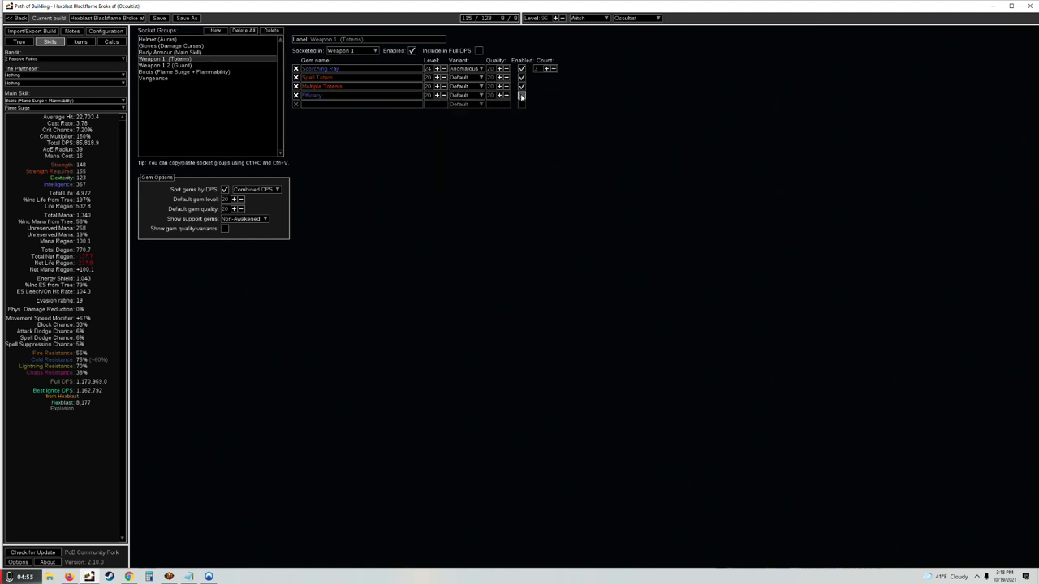
click(65, 107)
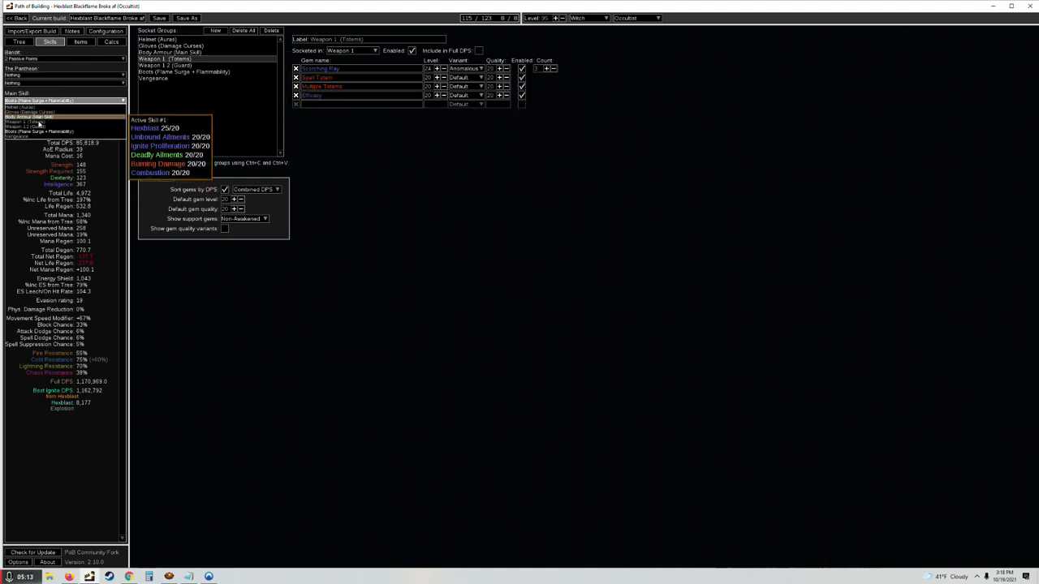
click(36, 121)
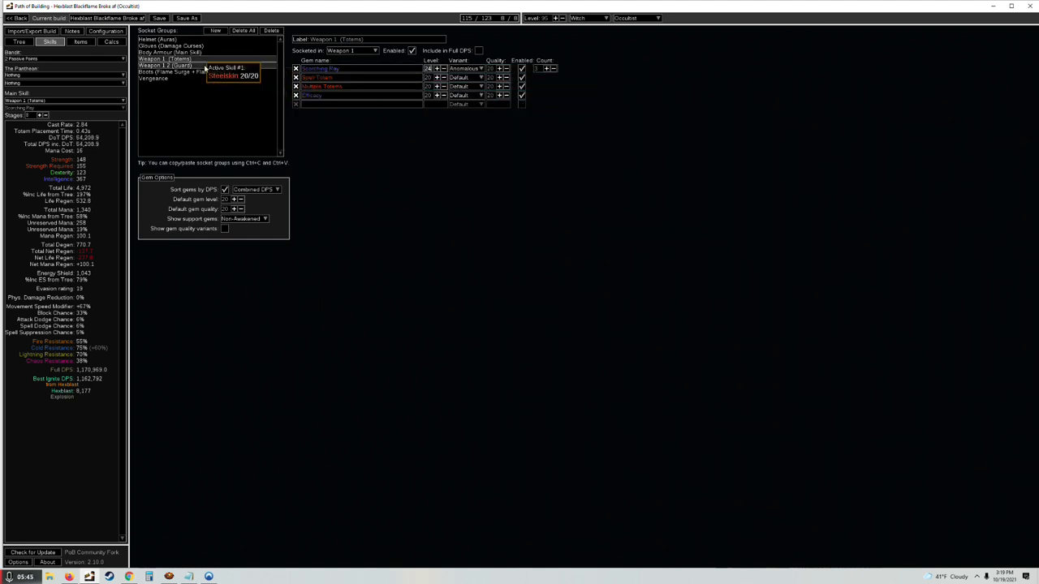
click(170, 51)
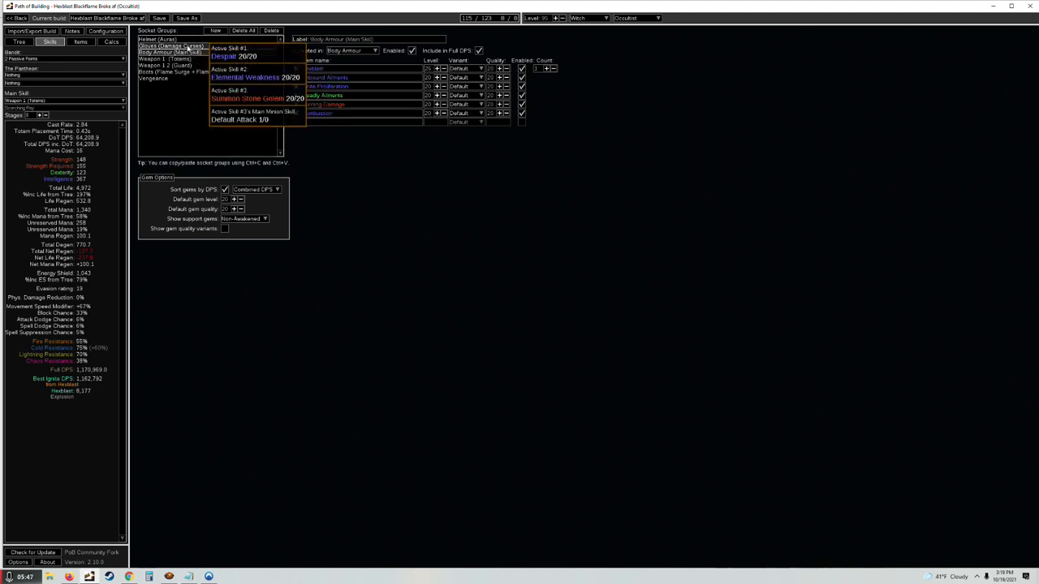
Step: Inspect the equipped gear, return to the gloves gem group and start choosing a new main skill
click(81, 42)
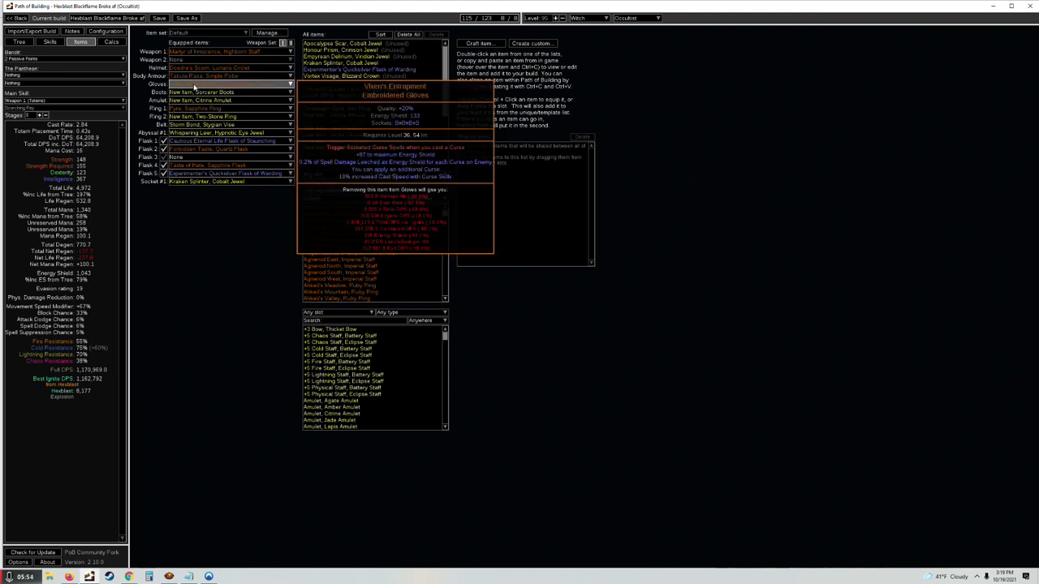
mouse_move(193, 87)
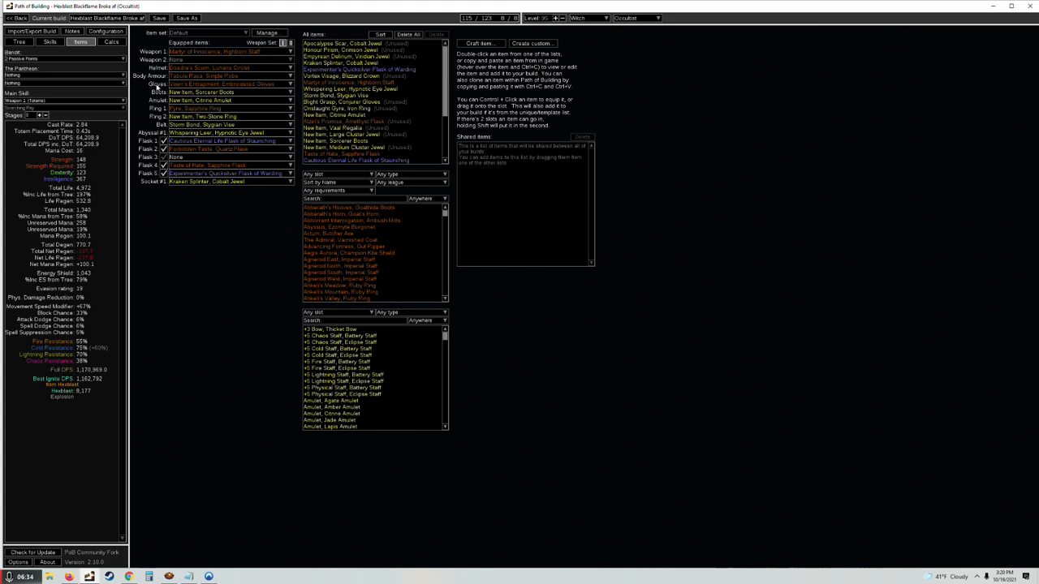
click(49, 42)
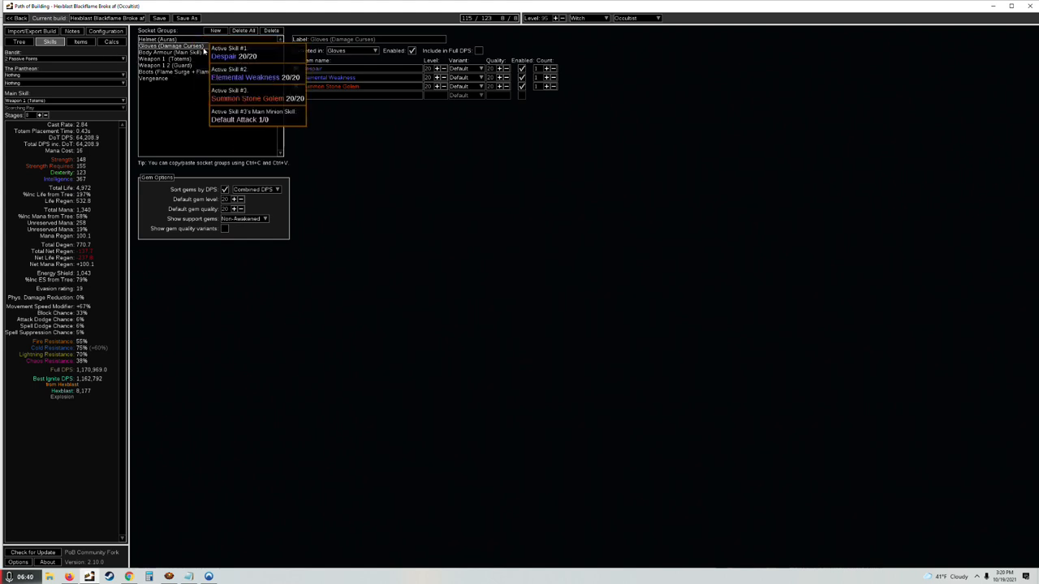
click(81, 42)
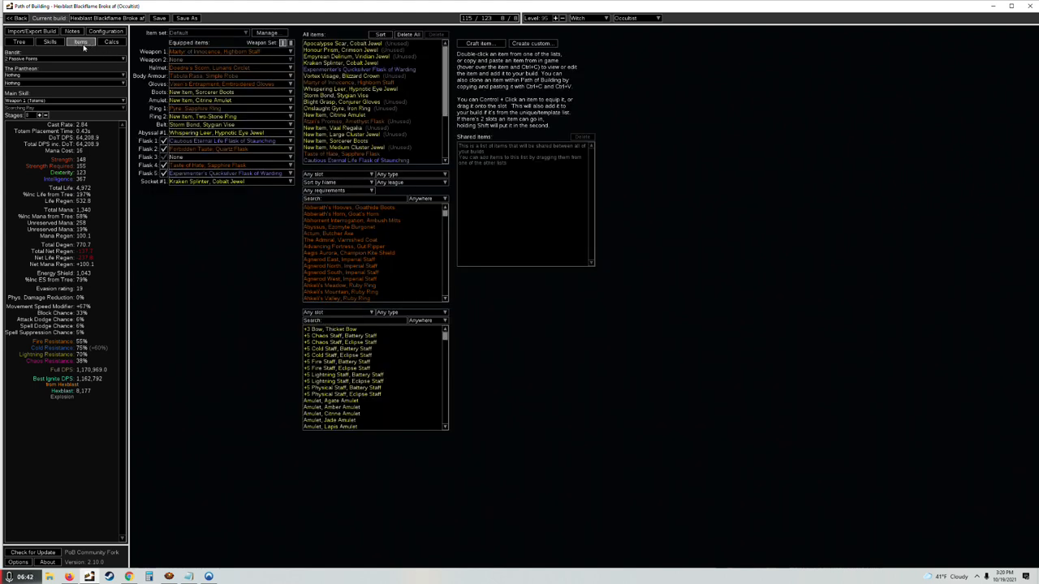
click(50, 42)
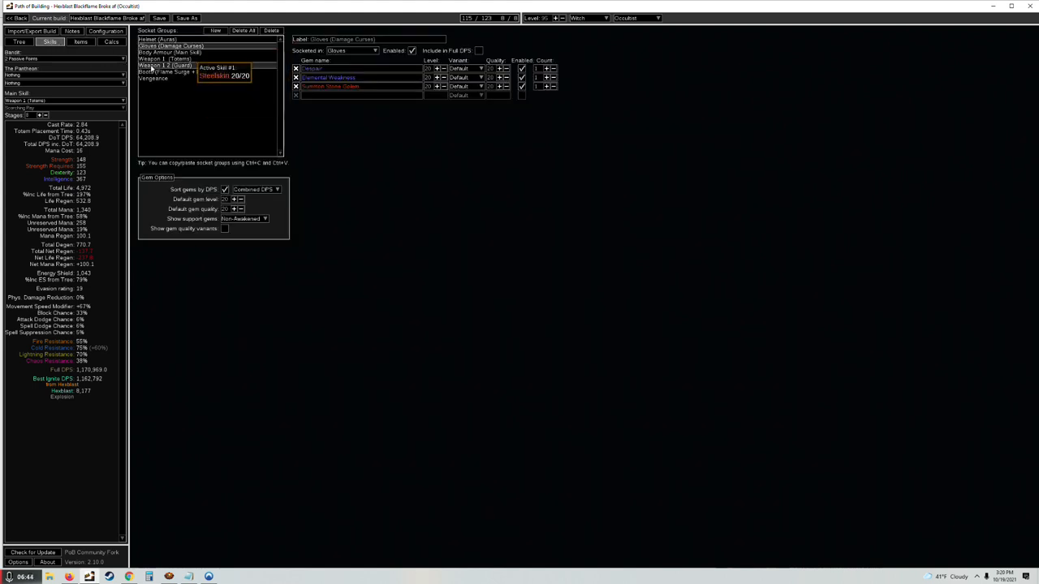
mouse_move(324, 68)
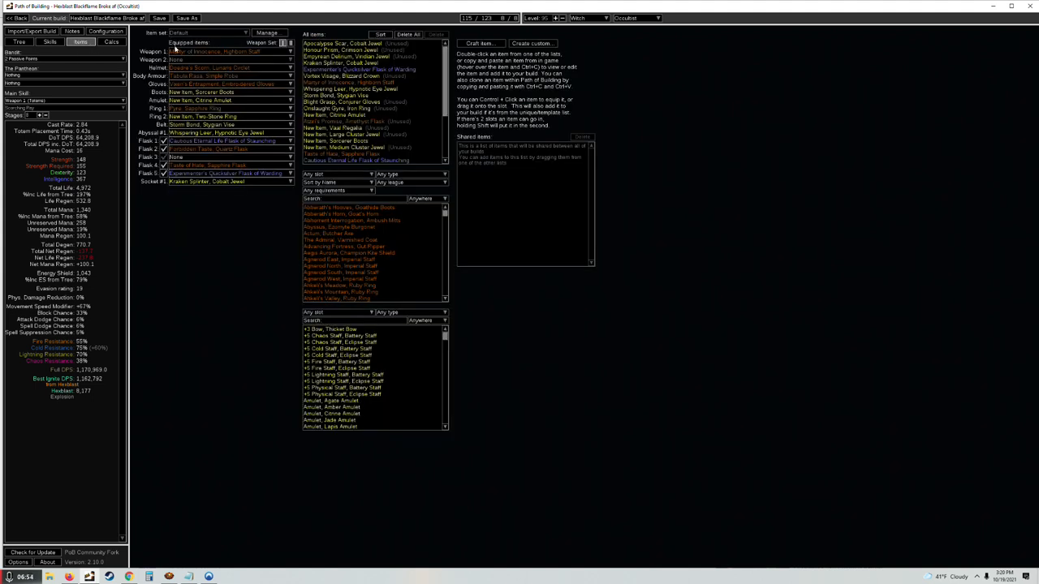
click(49, 42)
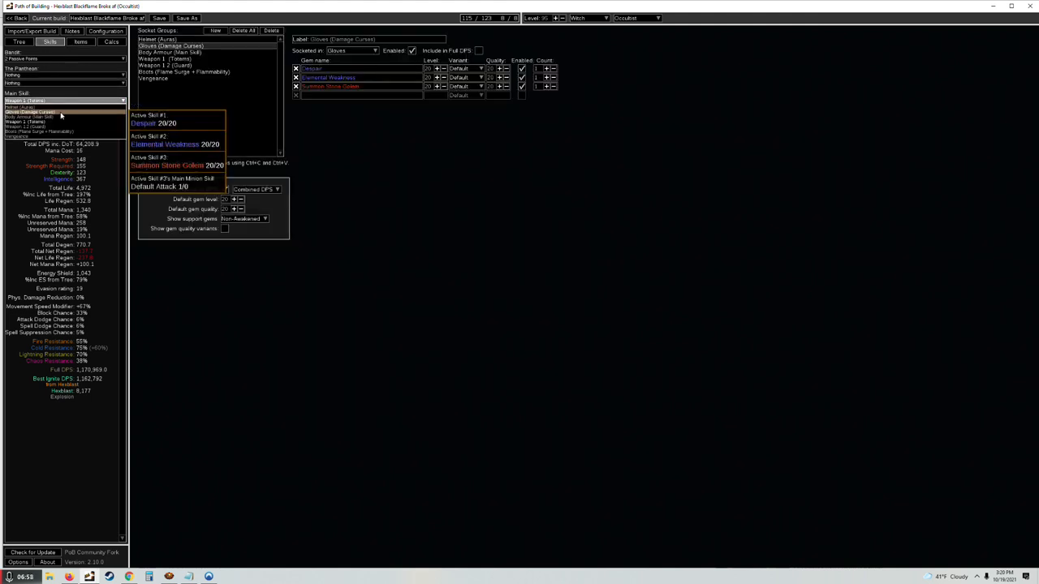
click(61, 100)
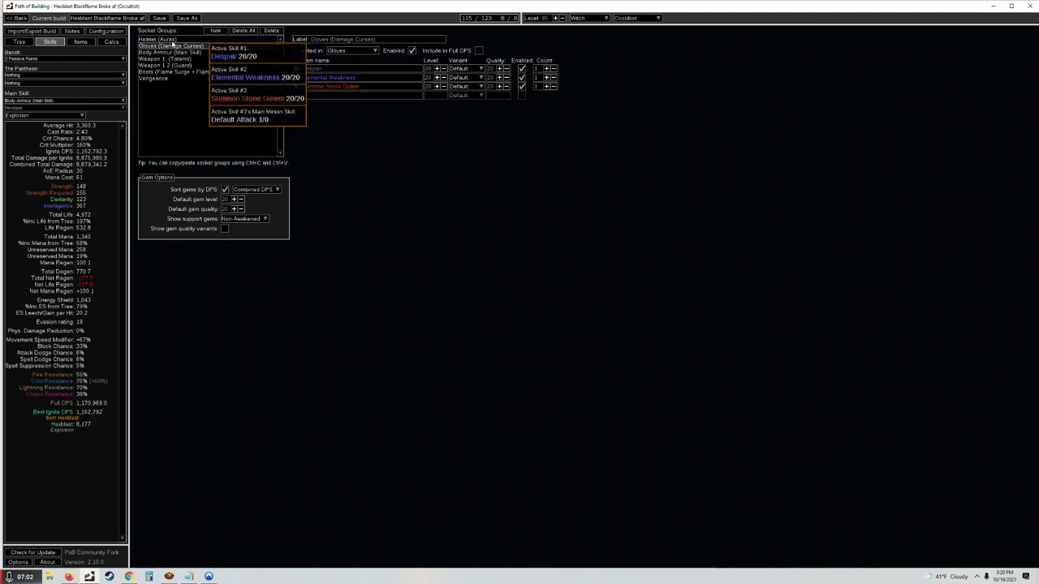
Step: Show the body armour Hexblast gems, then view the configuration options and custom modifiers
click(170, 52)
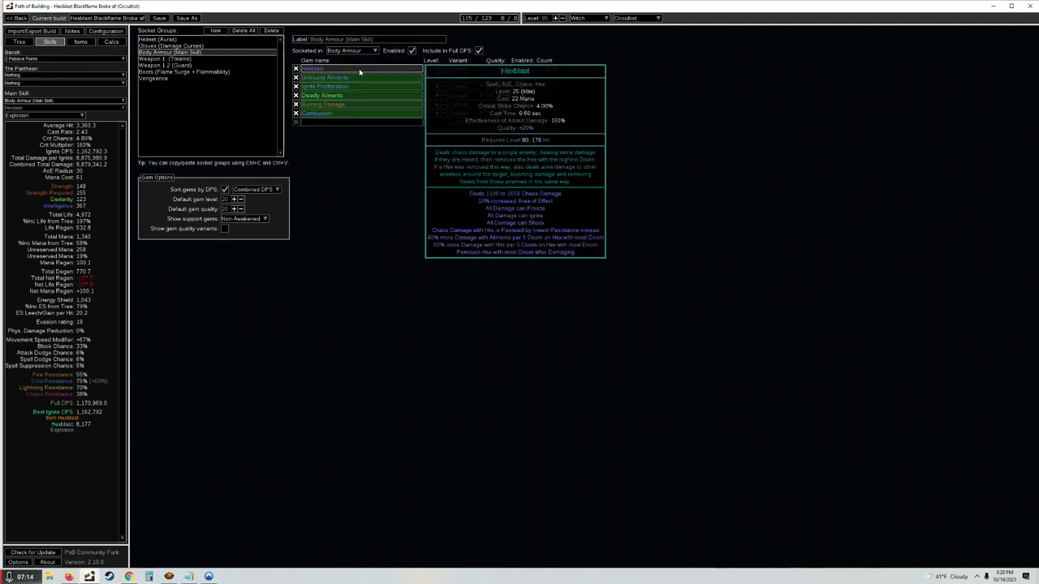
click(104, 31)
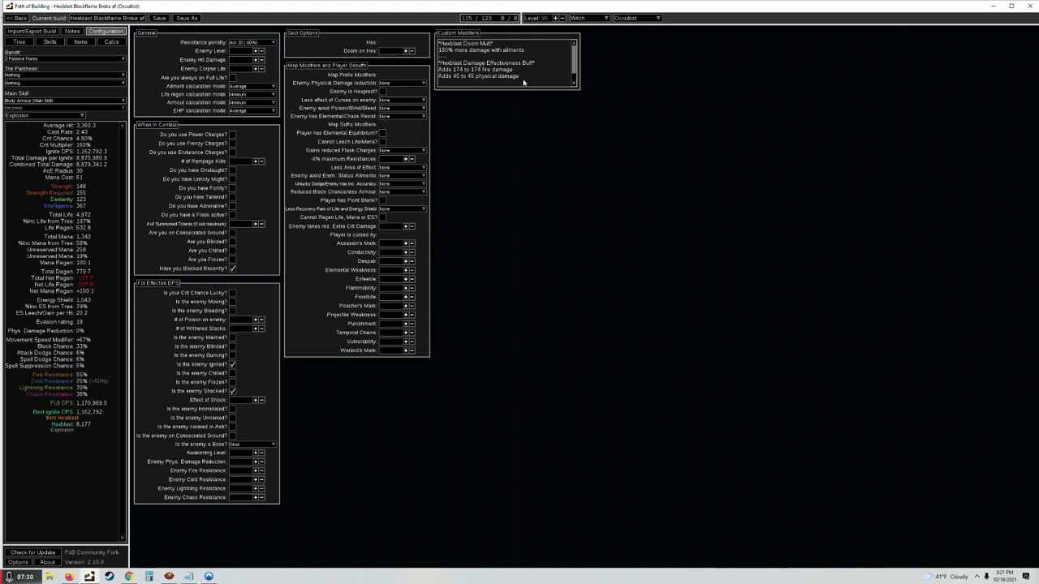
mouse_move(514, 85)
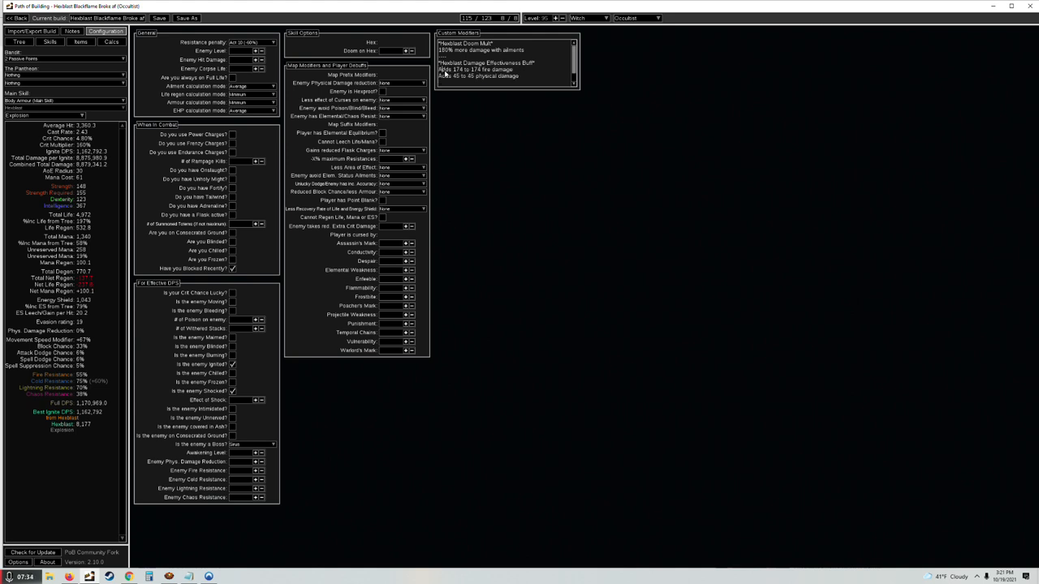
Step: Check gear and configuration again, then return to the body armour gem group
click(81, 42)
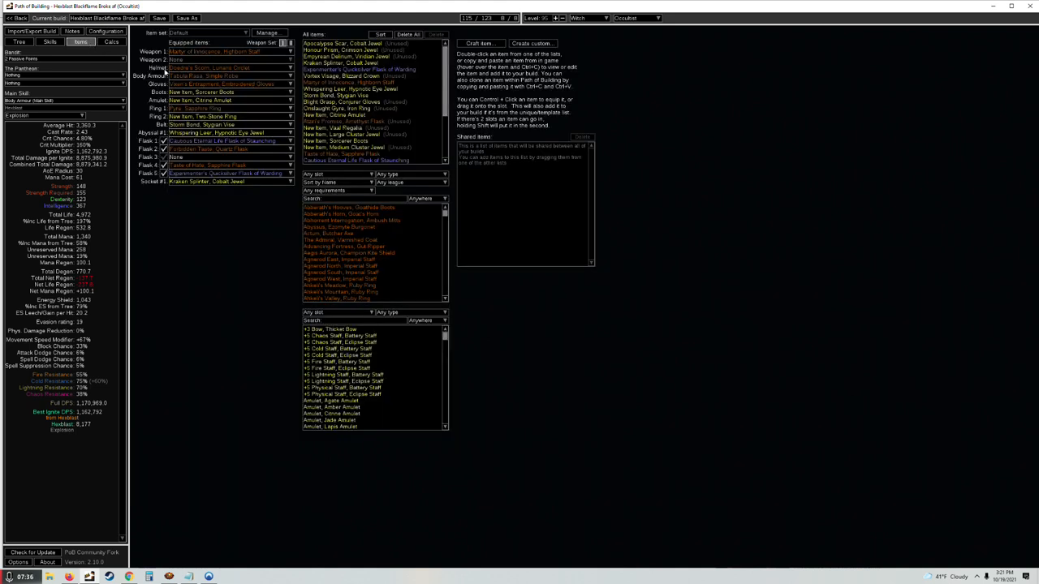
click(48, 42)
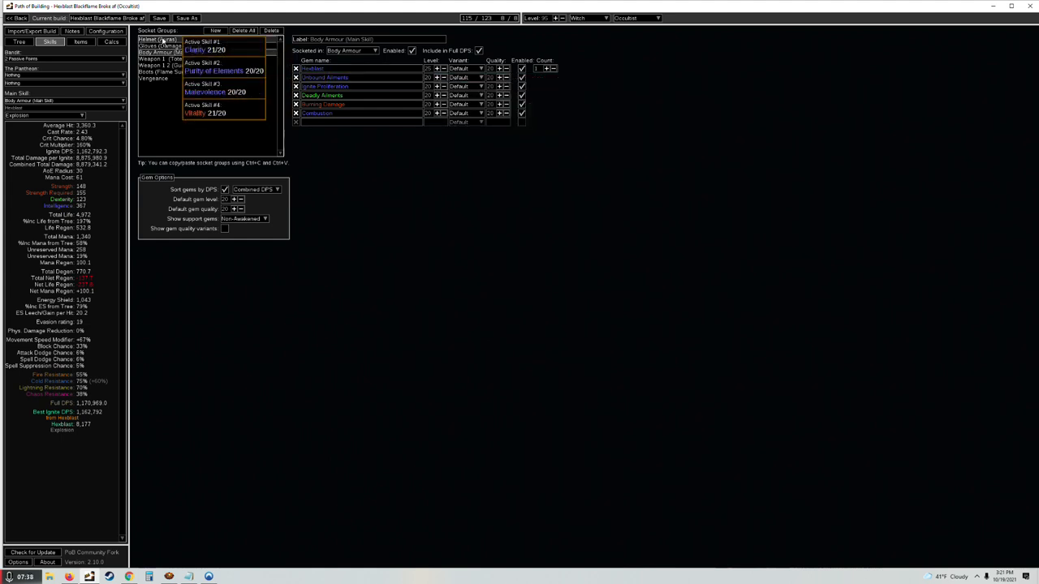
click(106, 31)
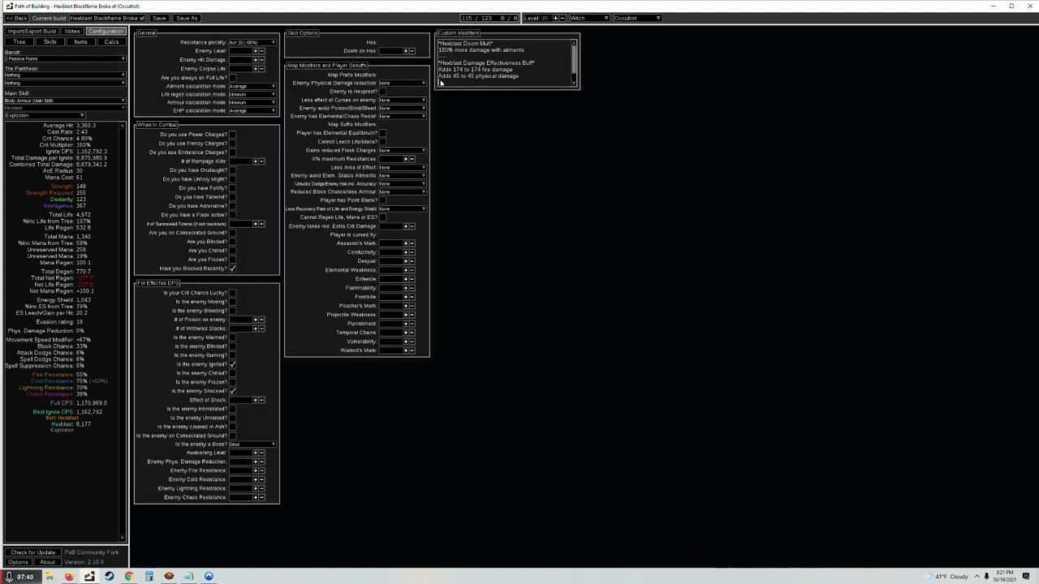
mouse_move(448, 82)
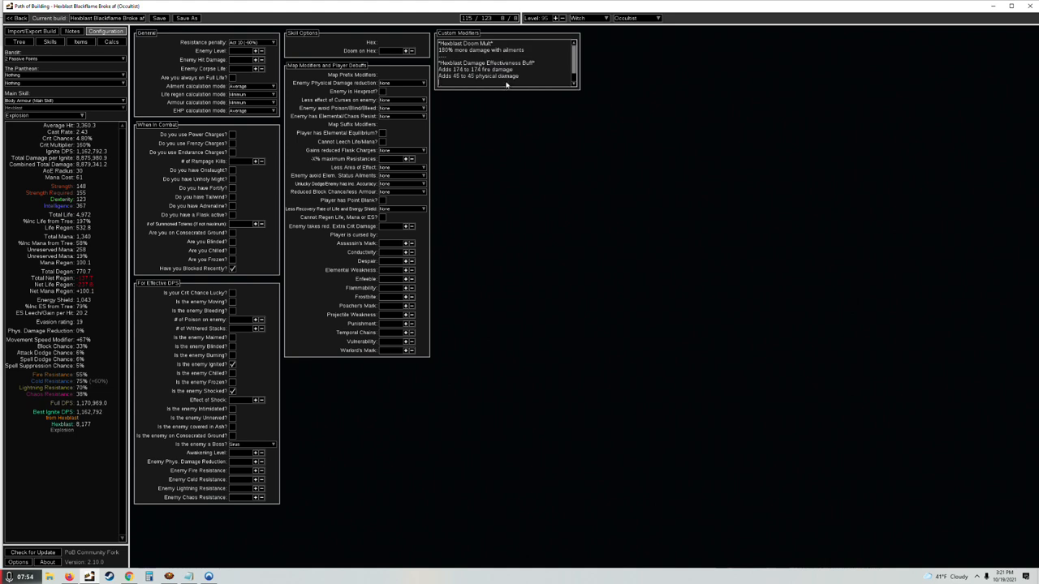
click(50, 42)
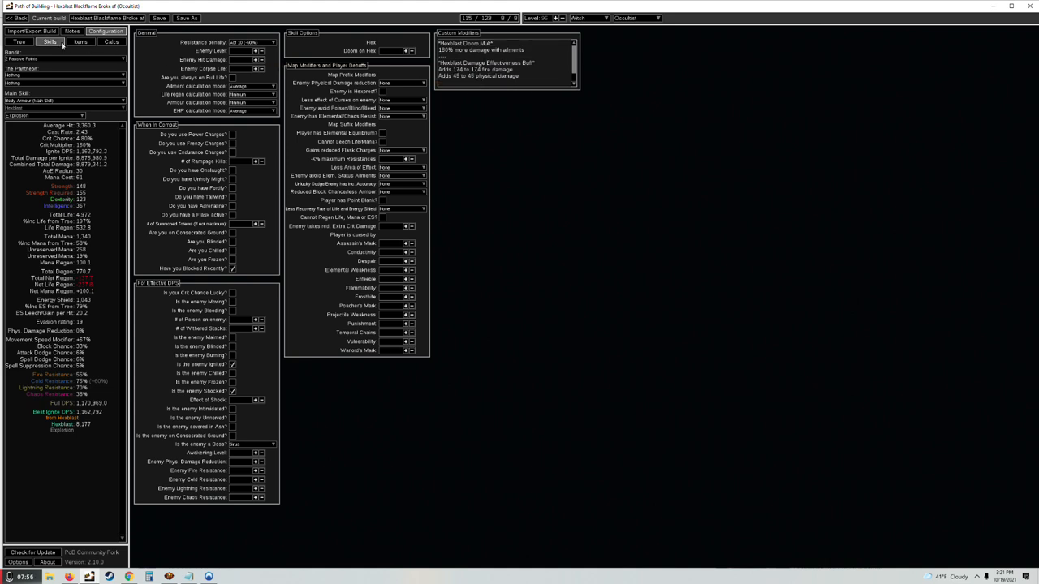
click(52, 43)
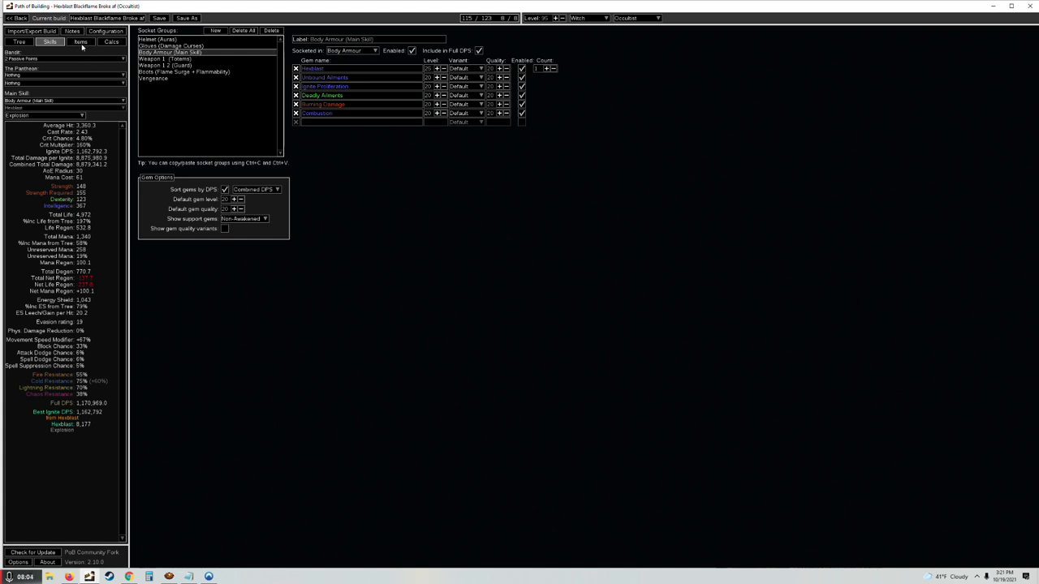
Step: Review the equipped gear, then check the Body Armour socket group's linked gems
click(81, 42)
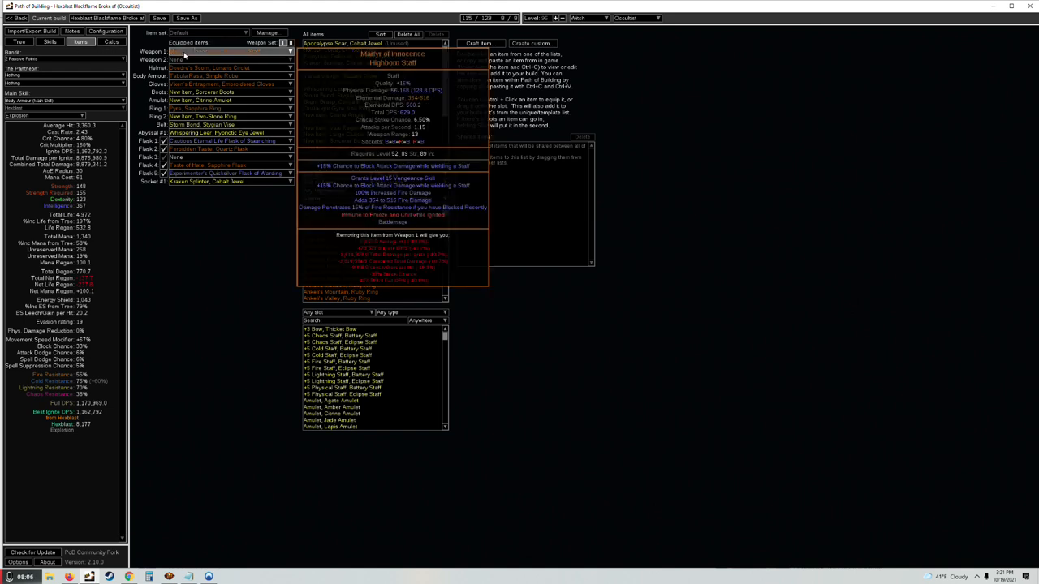
mouse_move(185, 53)
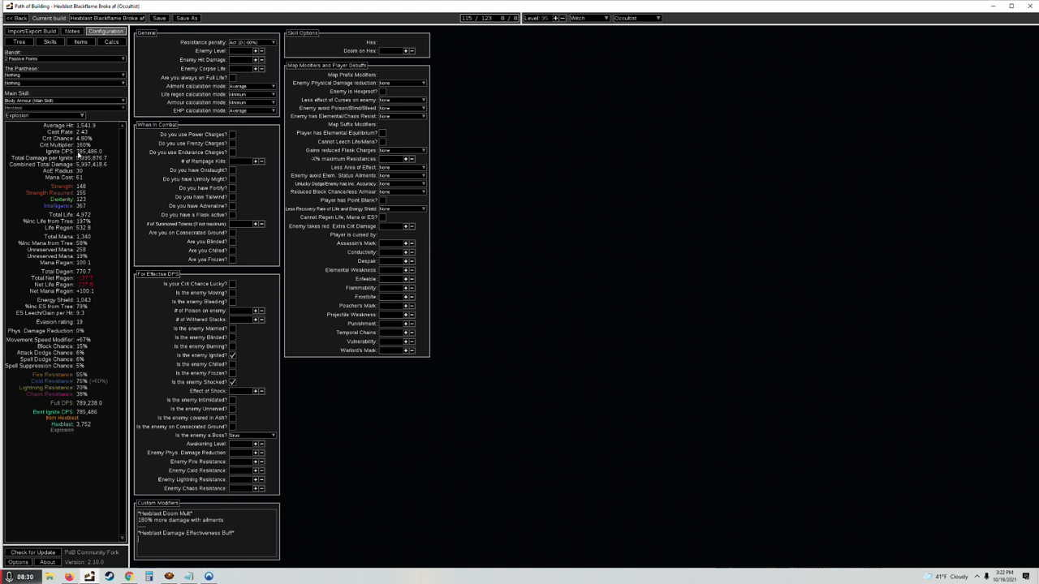
click(81, 42)
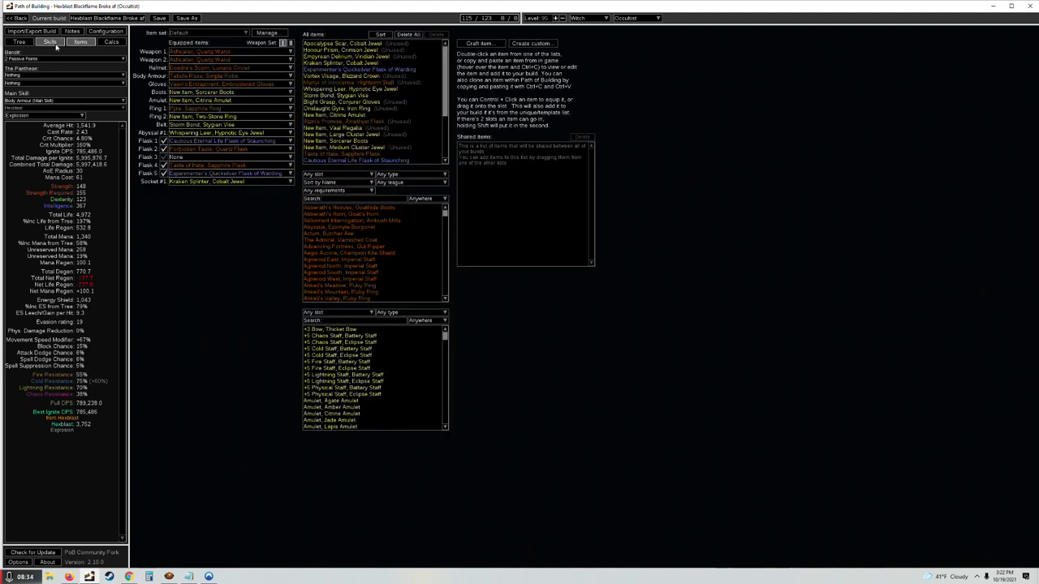
click(50, 42)
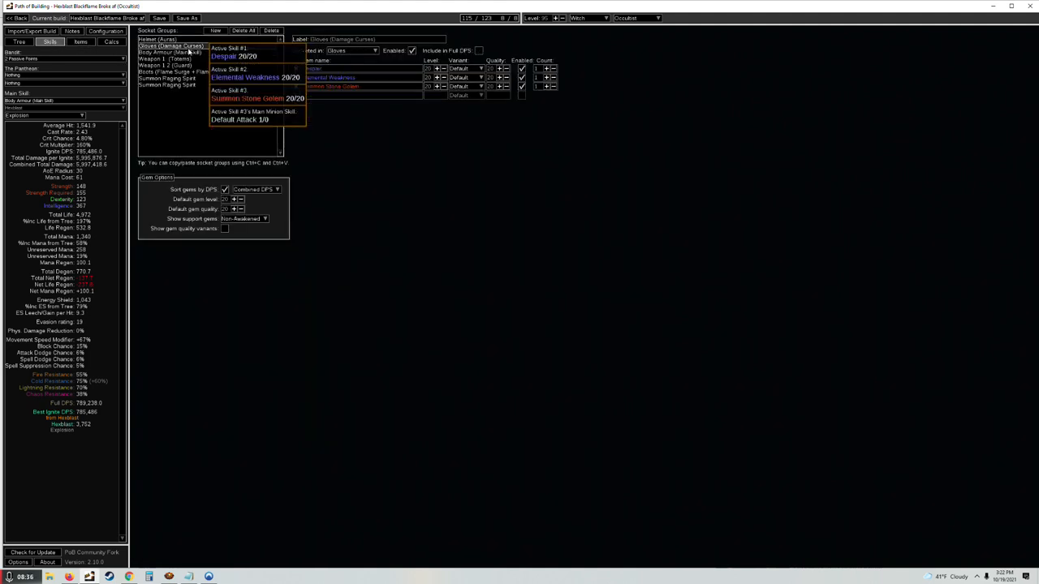
click(170, 50)
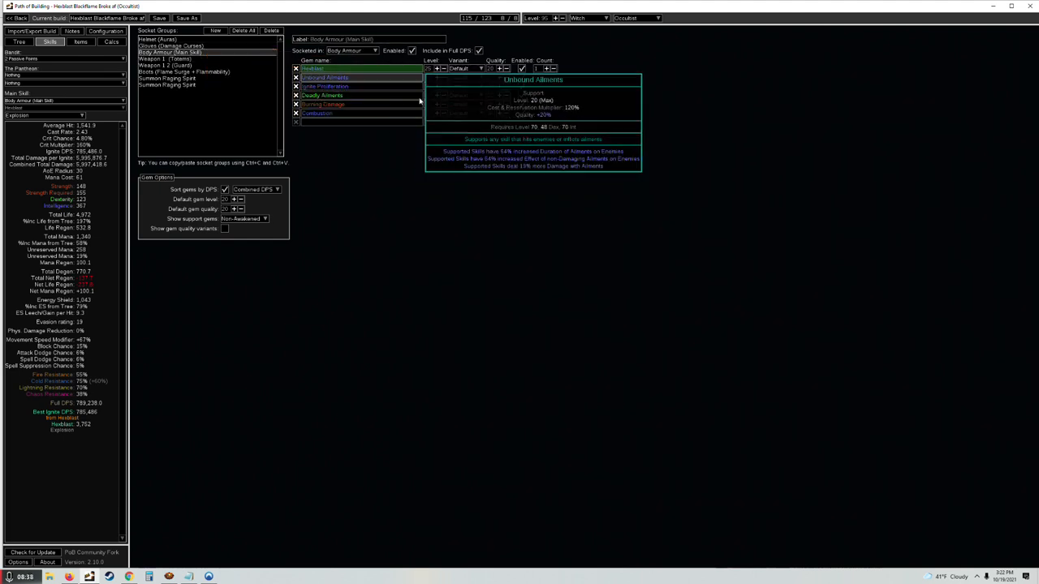
mouse_move(321, 94)
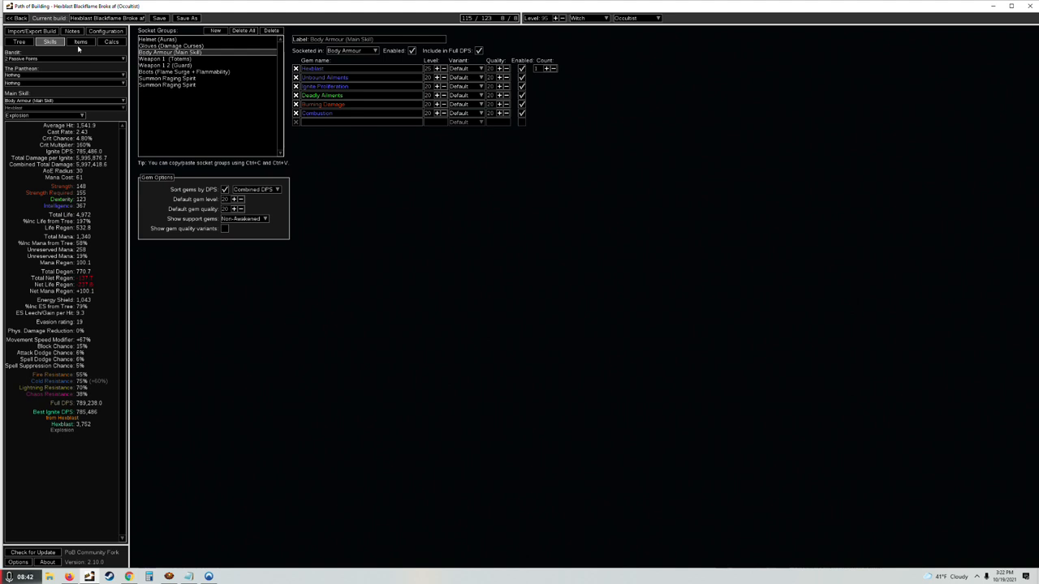
mouse_move(55, 111)
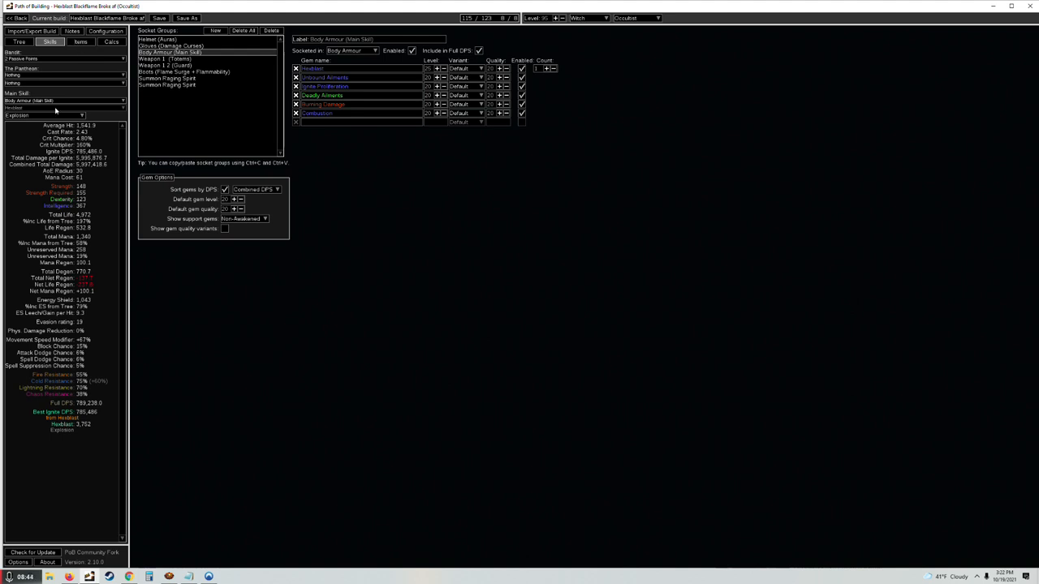
Step: Return to the gear view and bring up the detailed damage calculations
click(81, 42)
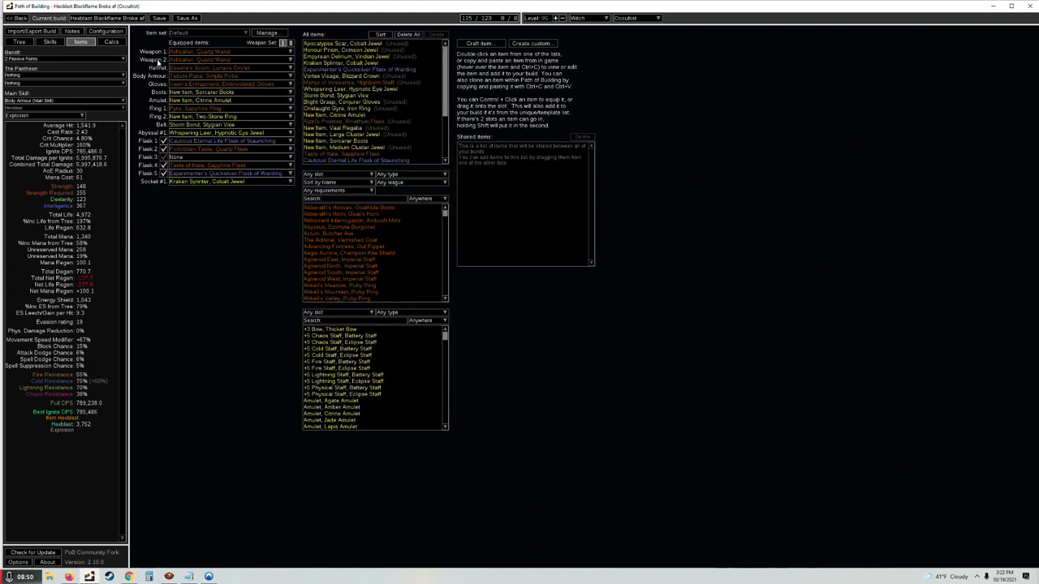
click(112, 42)
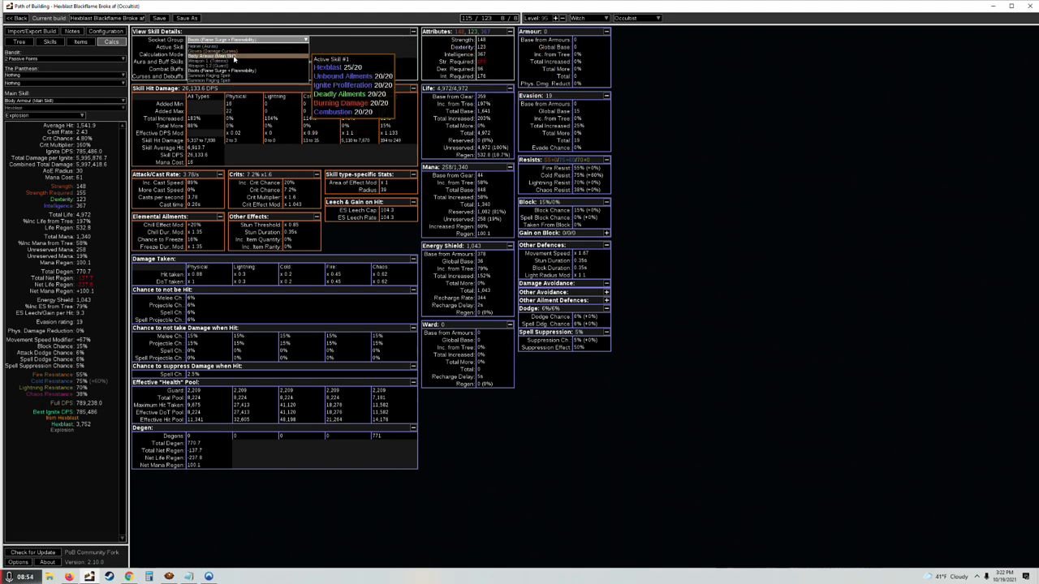
Step: Choose the calculated skill, revisit the gem setups, then show the passive skill tree
click(247, 39)
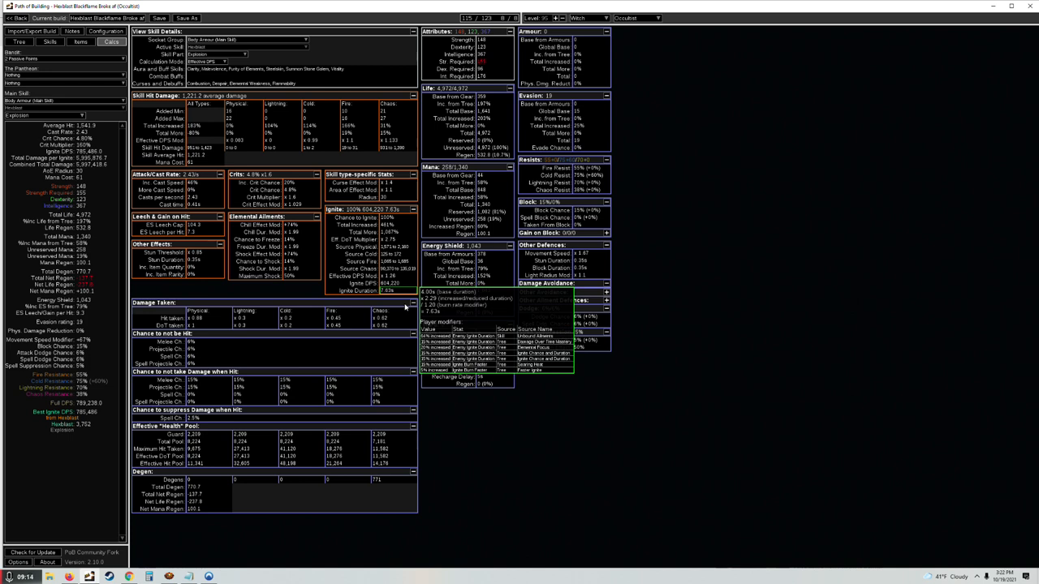
click(50, 42)
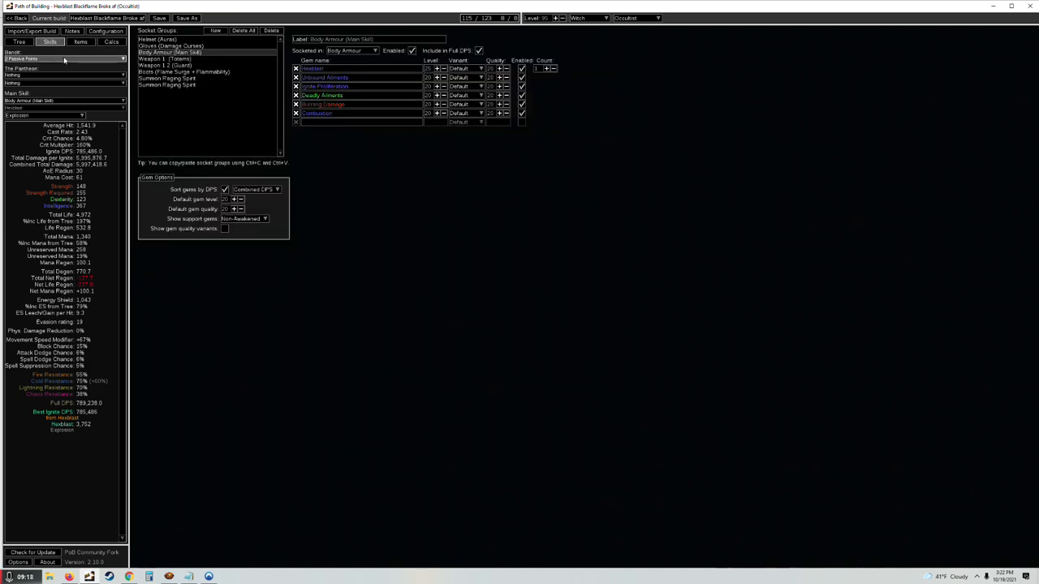
click(19, 42)
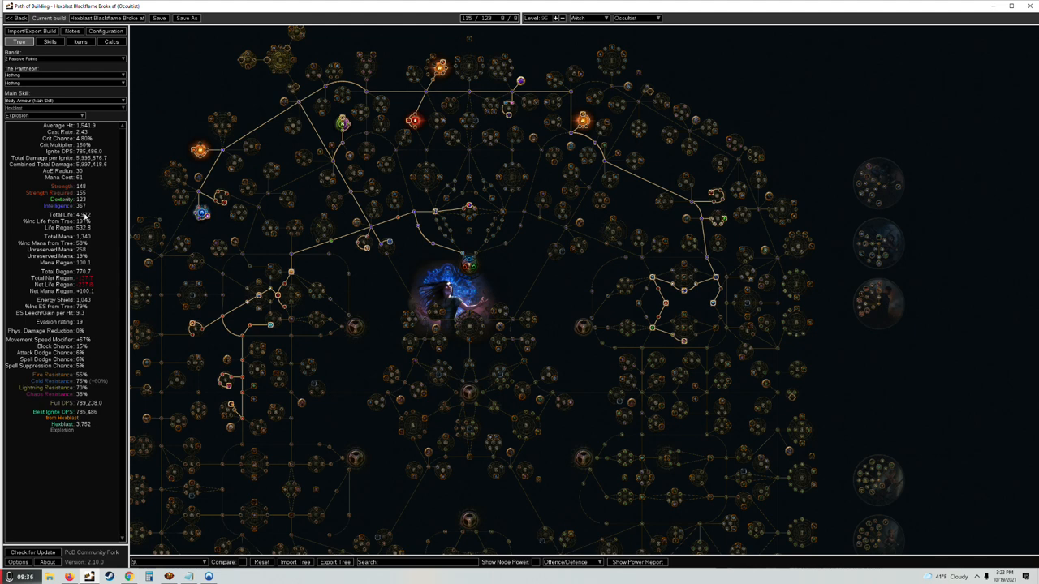
Step: Show the skill gem setups and select the Gloves curse socket group
click(48, 42)
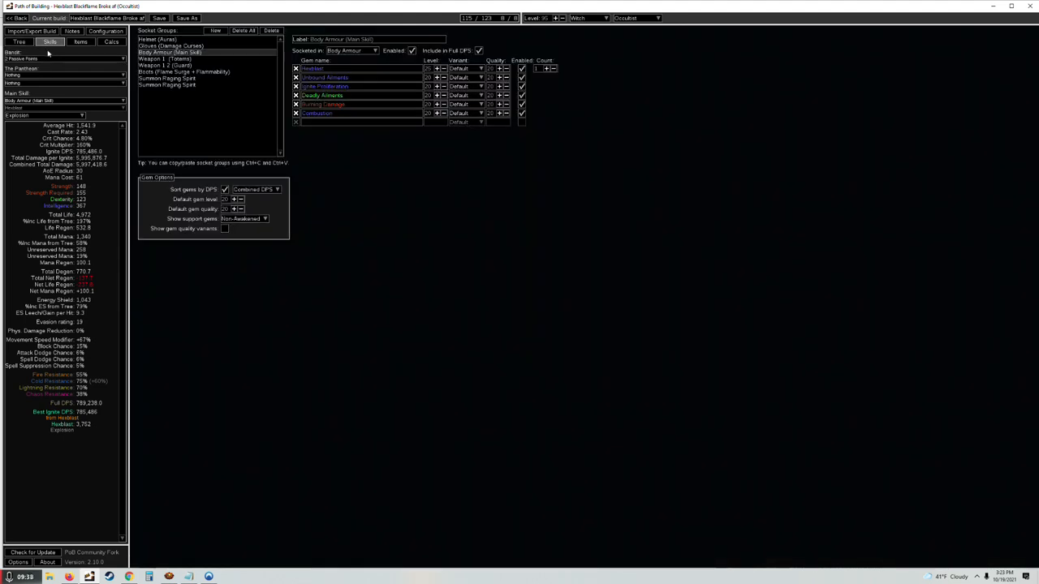
click(170, 46)
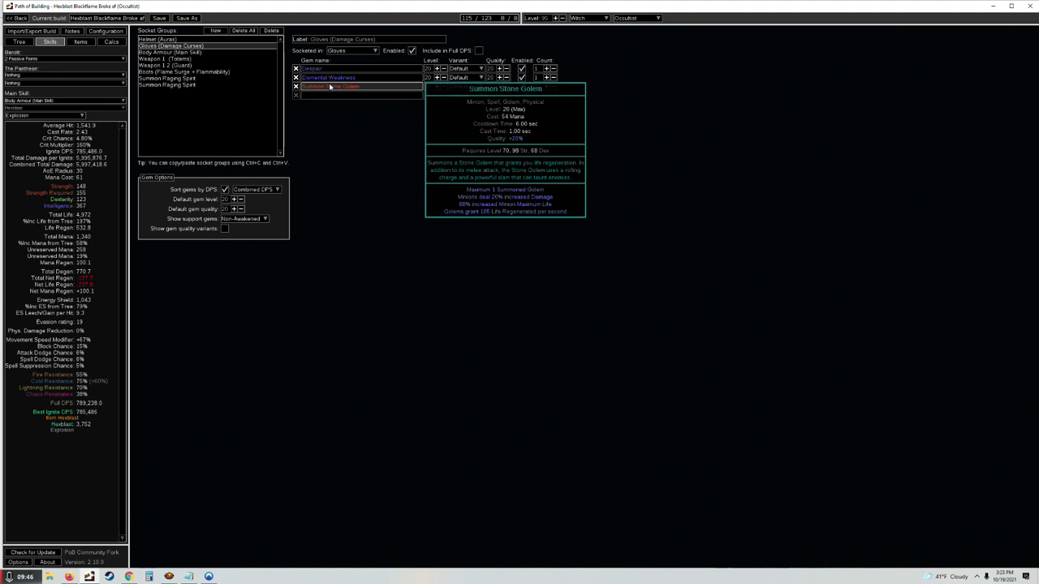
mouse_move(334, 90)
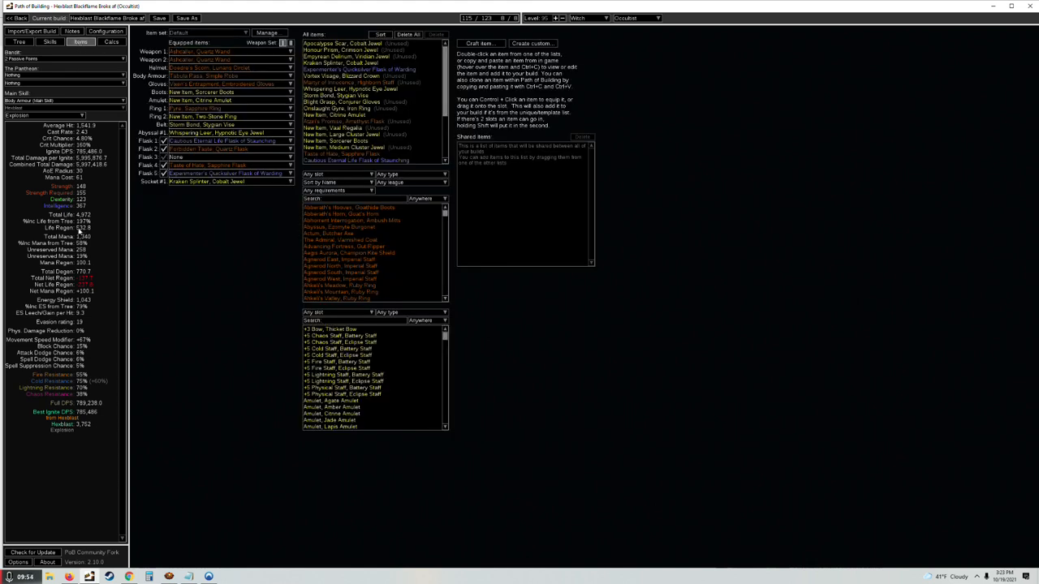
mouse_move(92, 232)
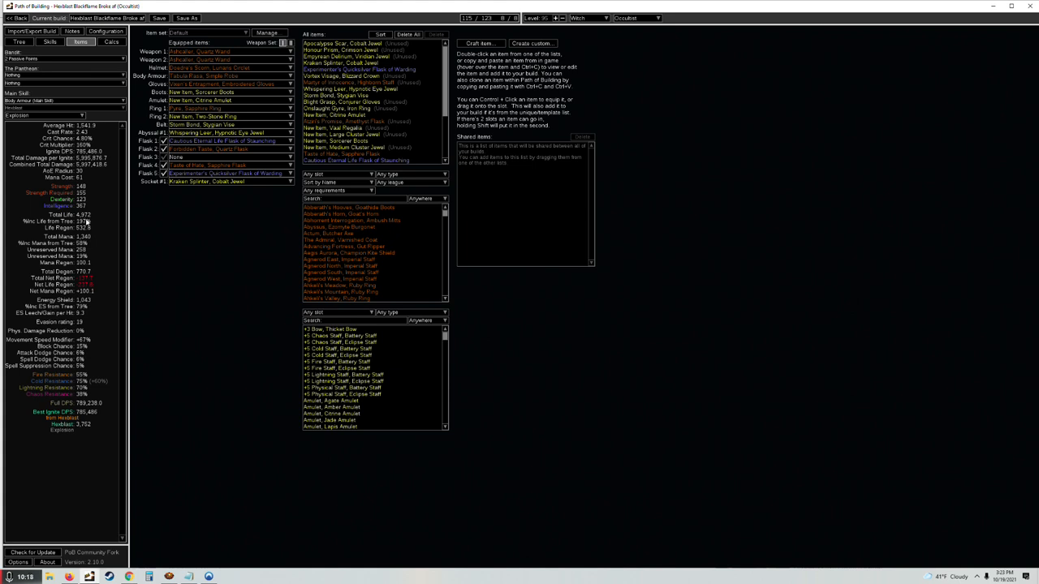
mouse_move(84, 232)
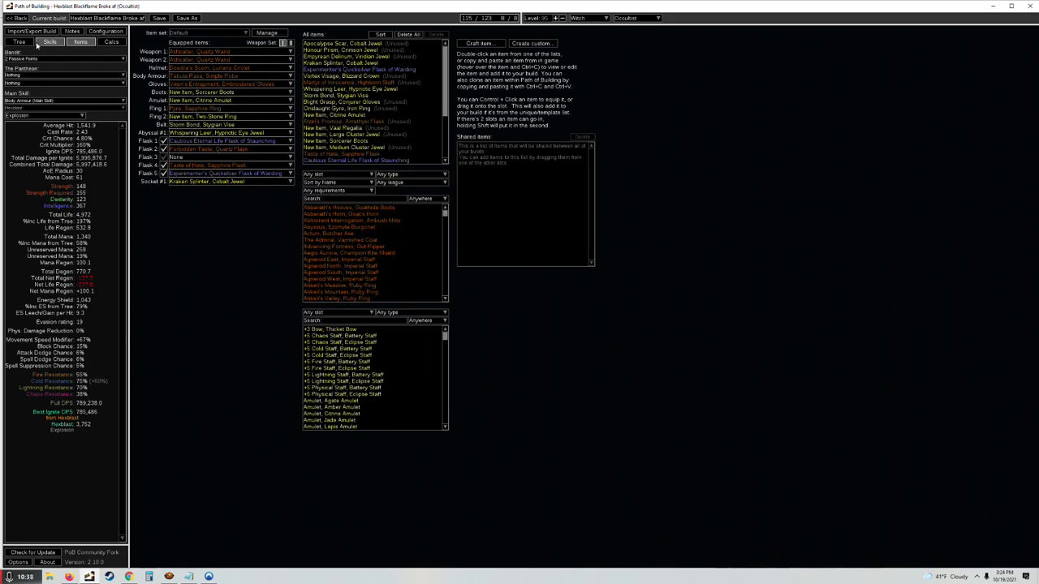
click(20, 42)
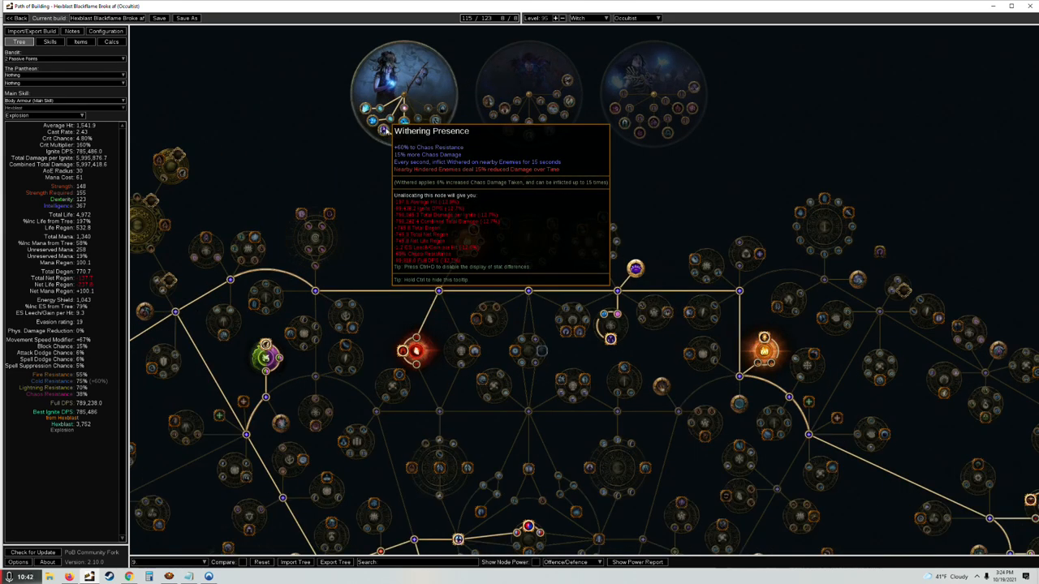
mouse_move(477, 139)
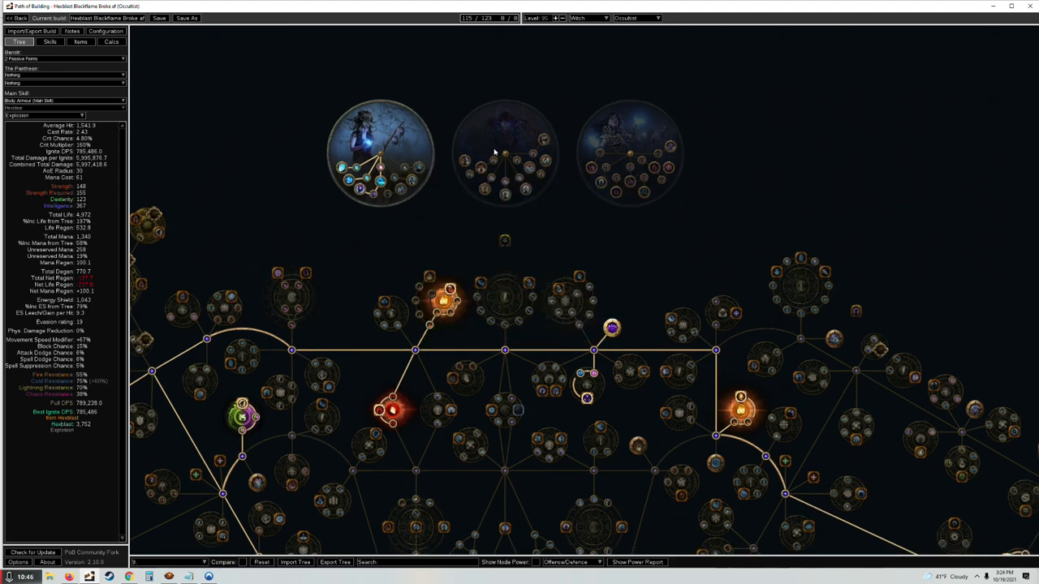
mouse_move(360, 191)
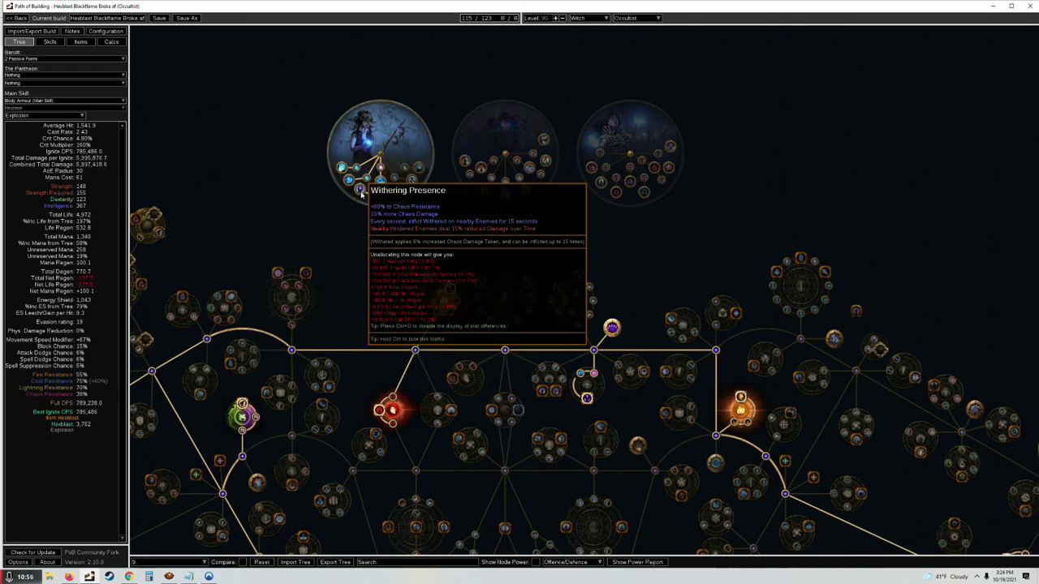
mouse_move(366, 217)
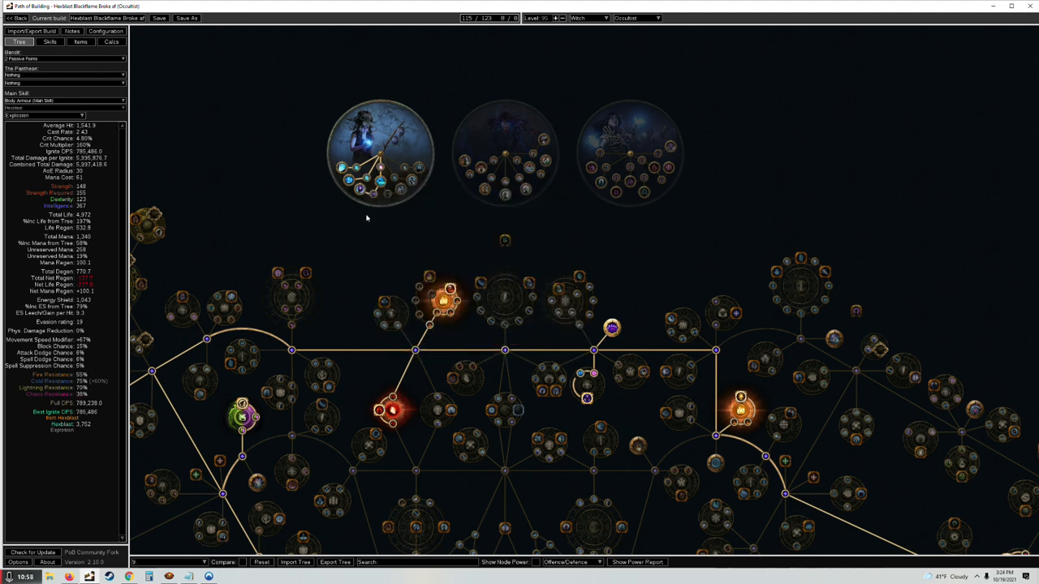
Step: Switch from the passive tree back to the skill gem setups
click(48, 42)
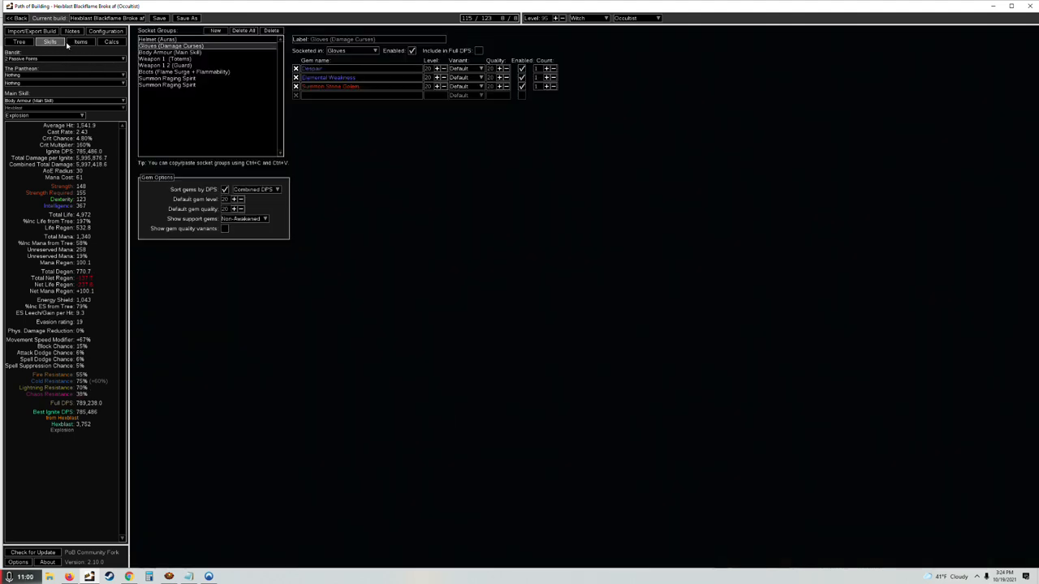
Step: Browse the equipped amulet and ring mods, then return to the passive tree
click(81, 42)
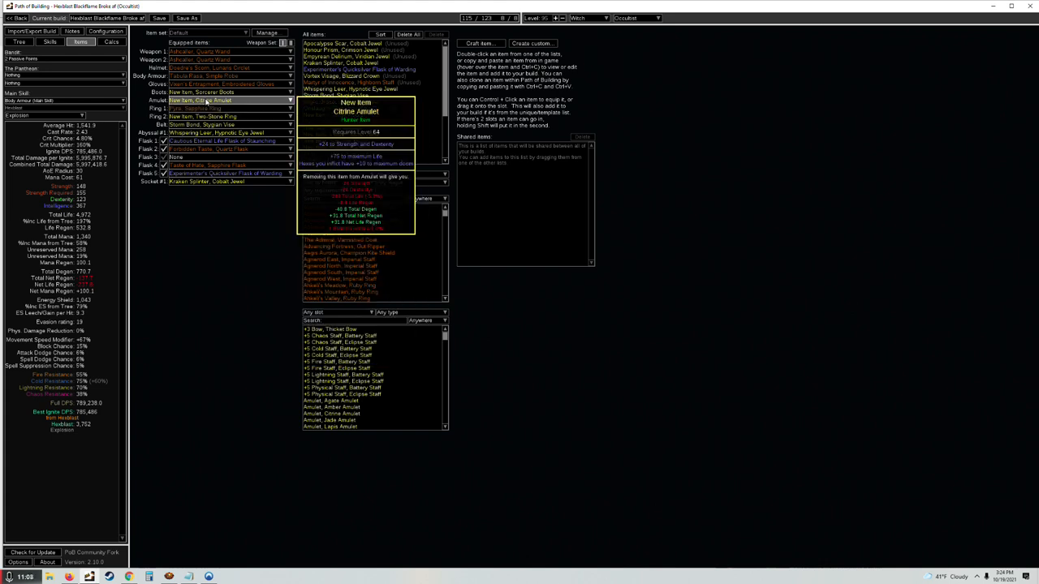
mouse_move(203, 116)
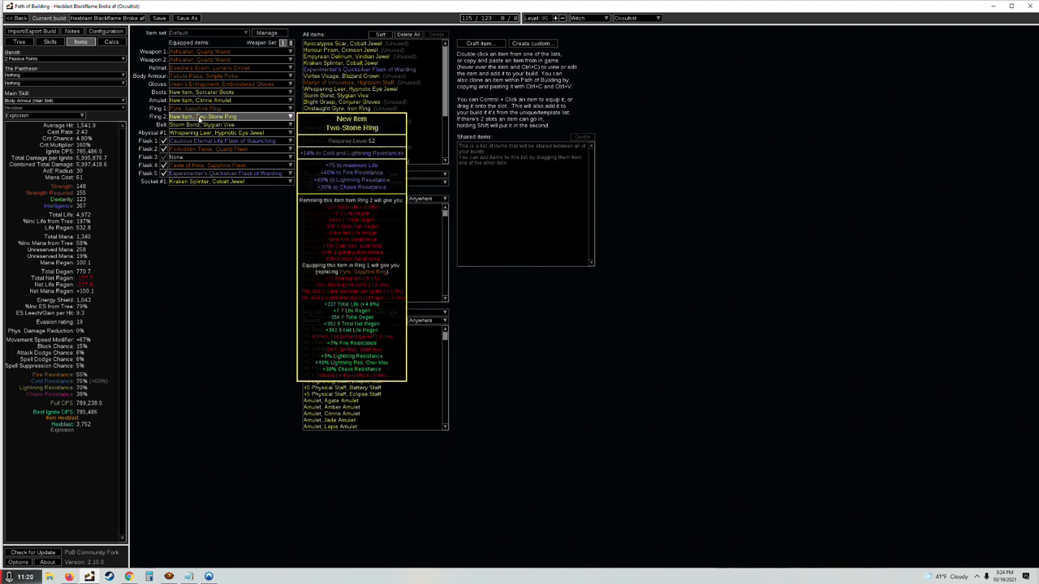
click(20, 42)
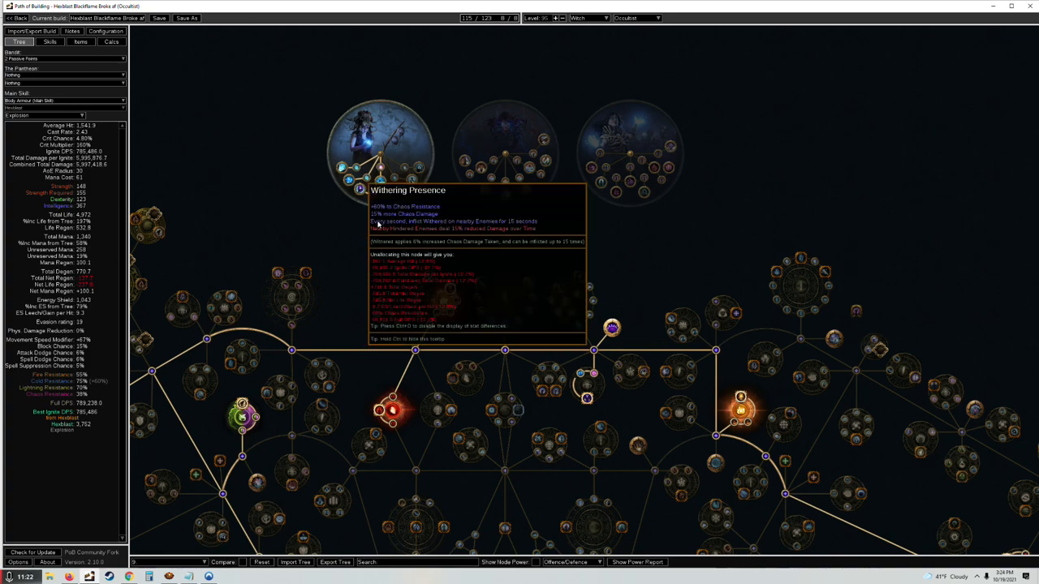